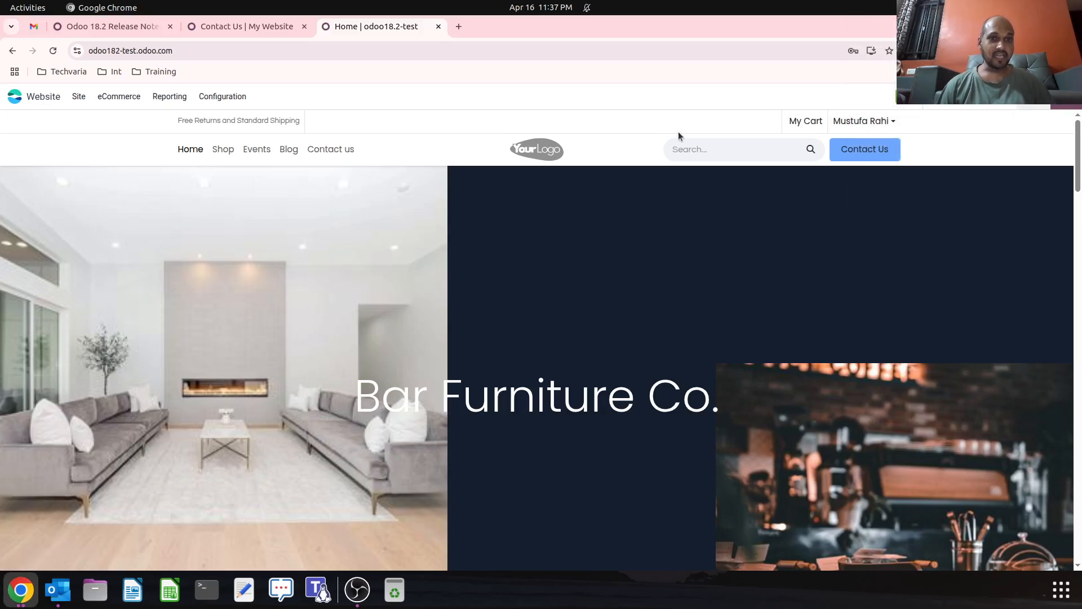
mouse_move(485, 70)
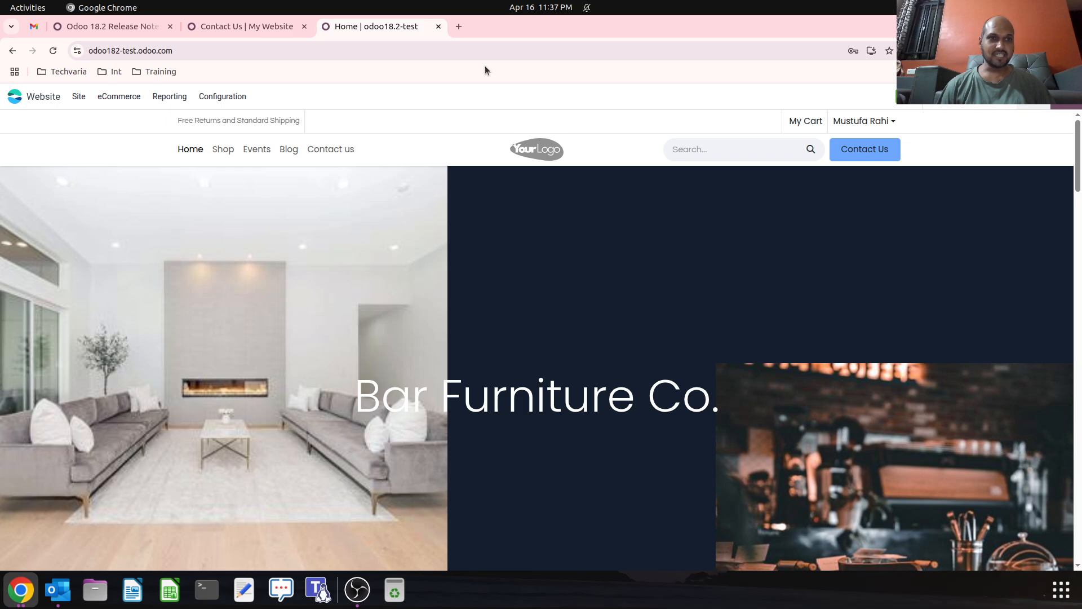
mouse_move(110, 27)
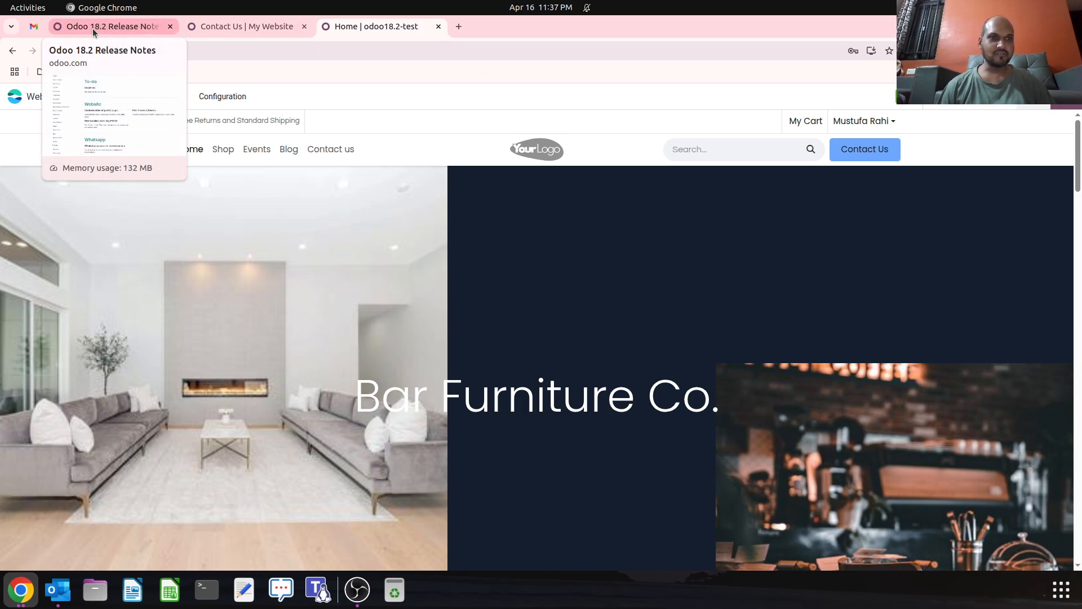
mouse_move(104, 33)
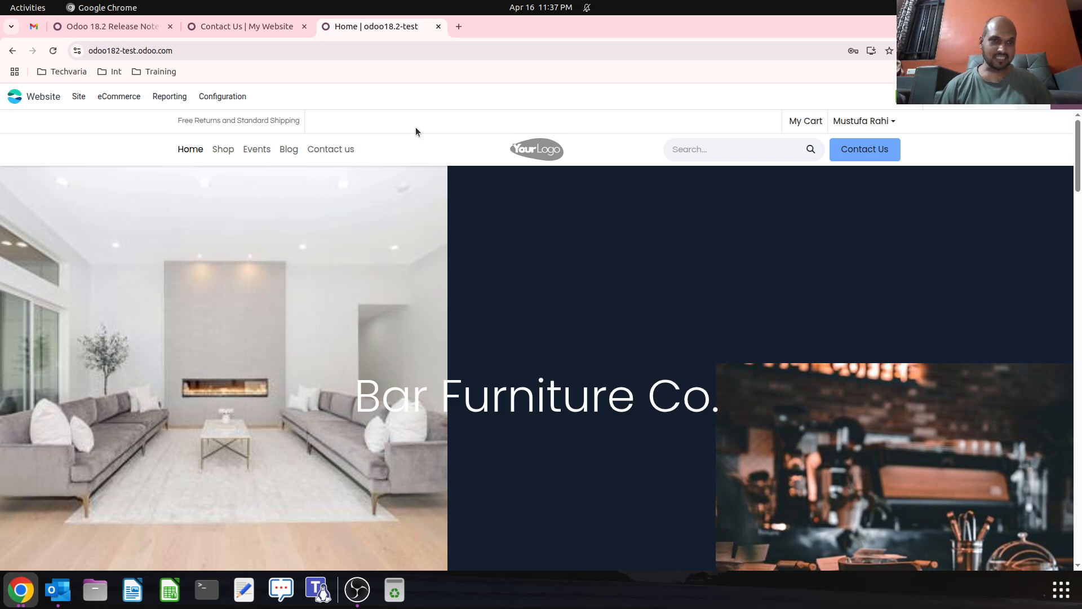
mouse_move(246, 27)
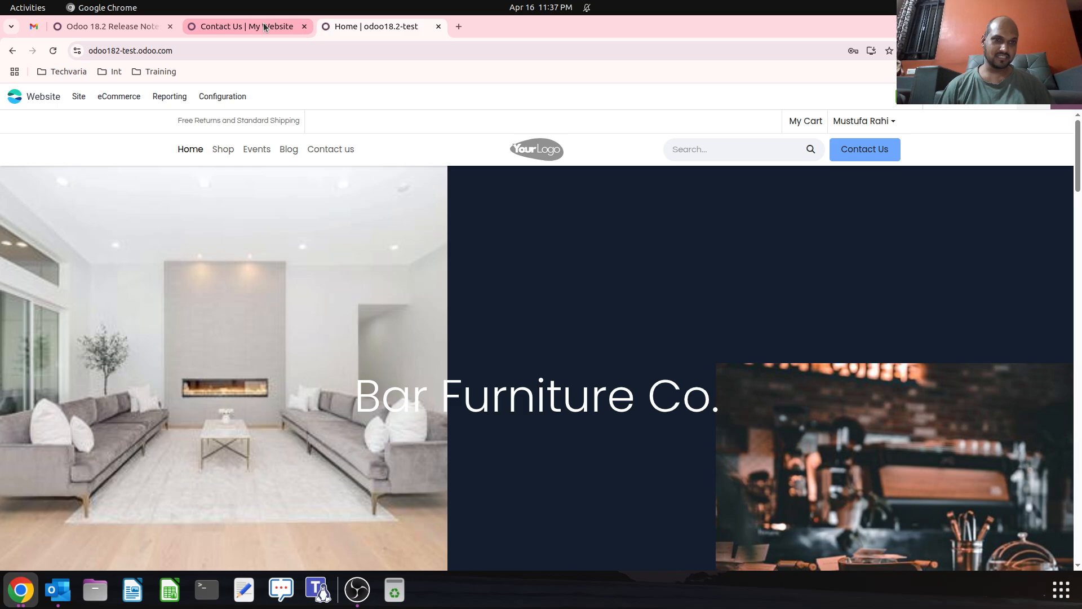
Look over the release notes and contact page, then return to the local apps dashboard.
click(110, 27)
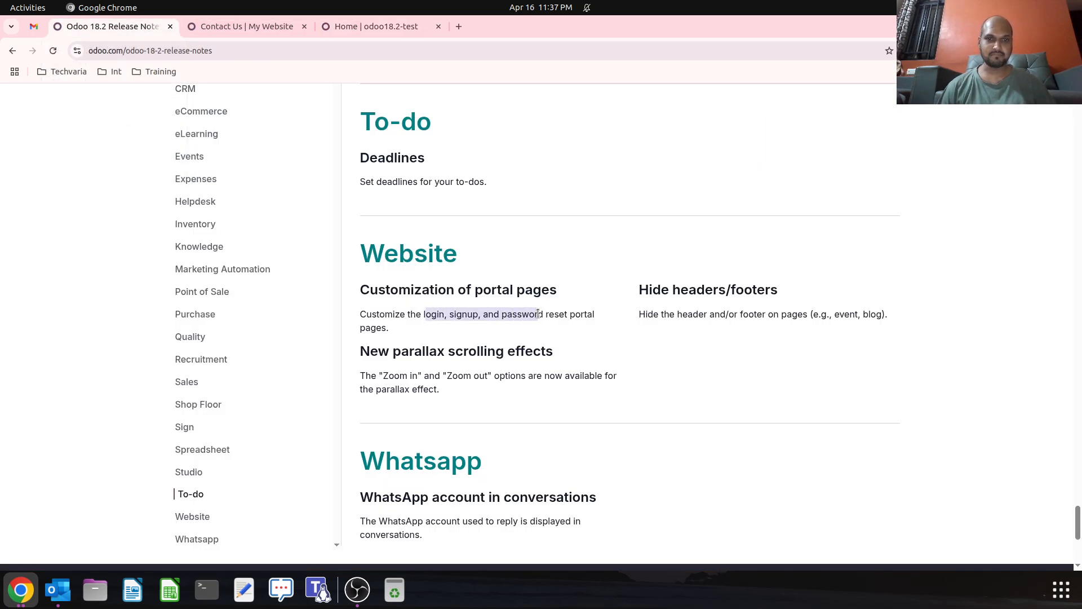
click(246, 27)
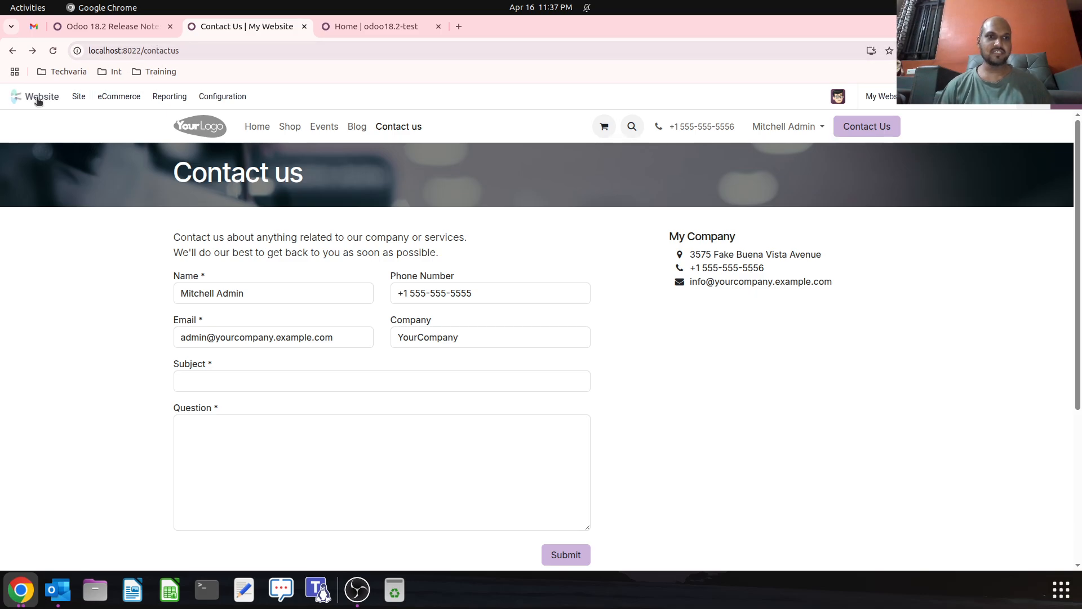
click(15, 71)
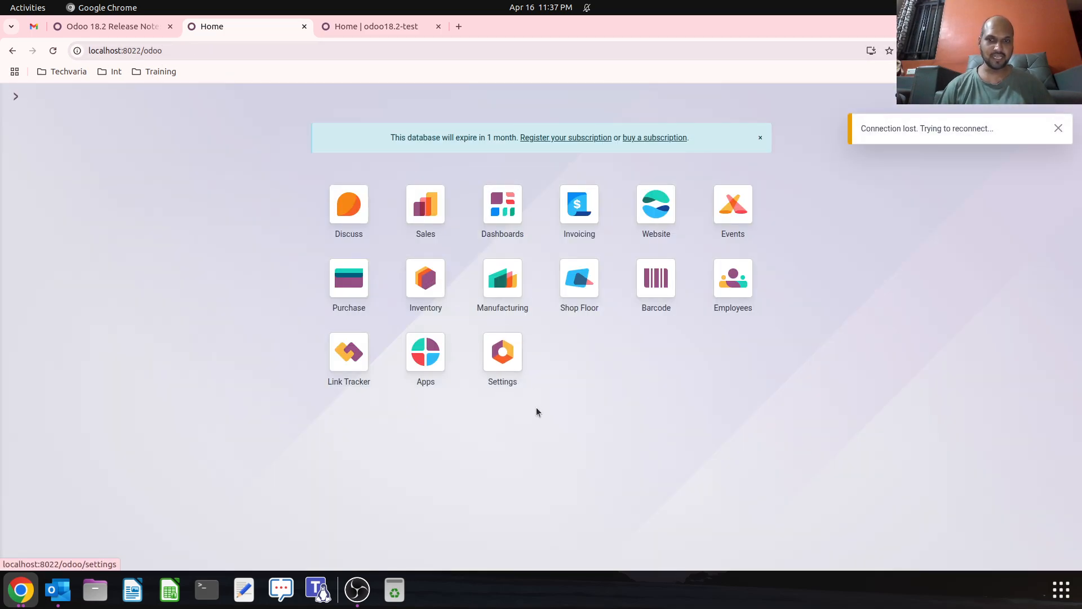
mouse_move(242, 566)
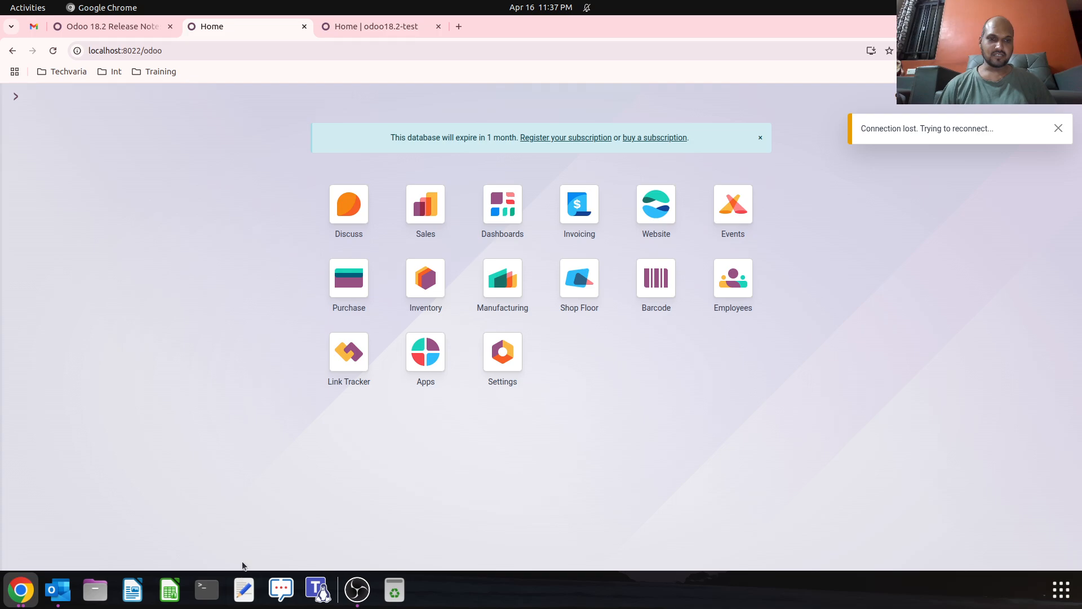
mouse_move(205, 588)
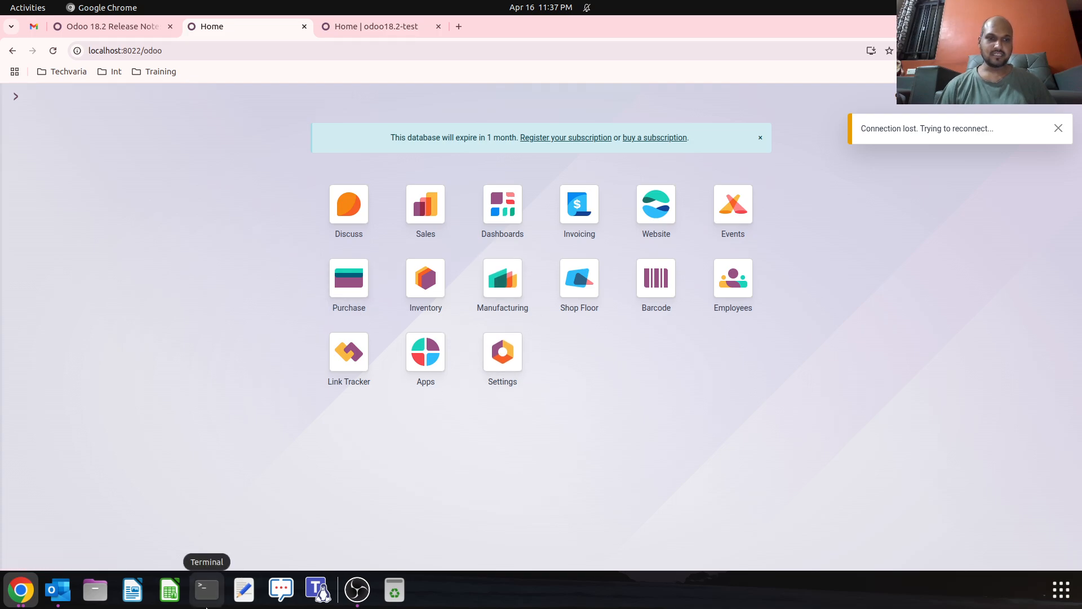
click(206, 589)
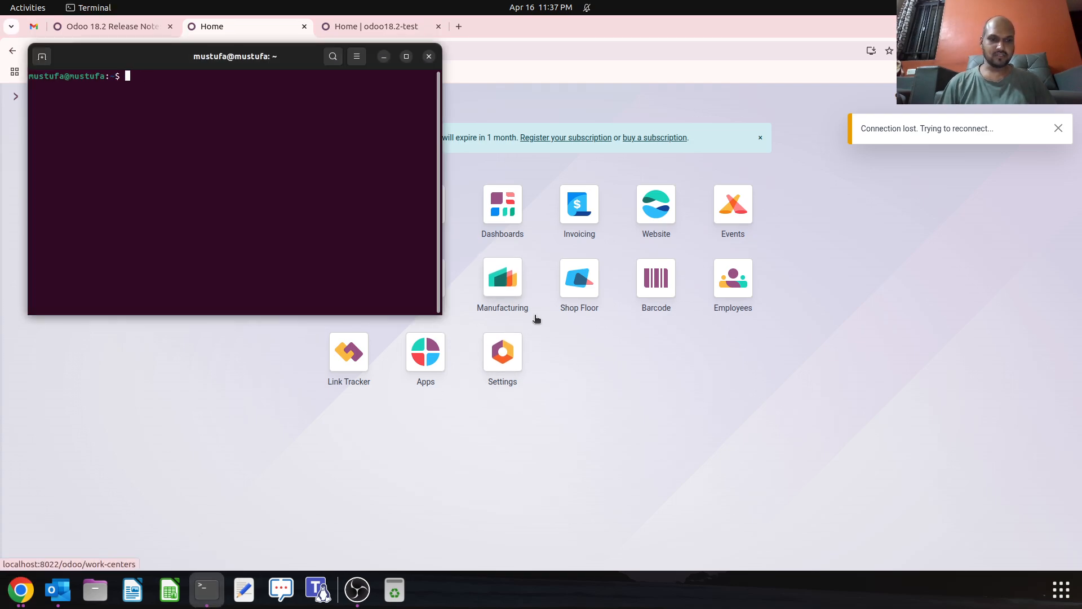
text(cd Odoo/)
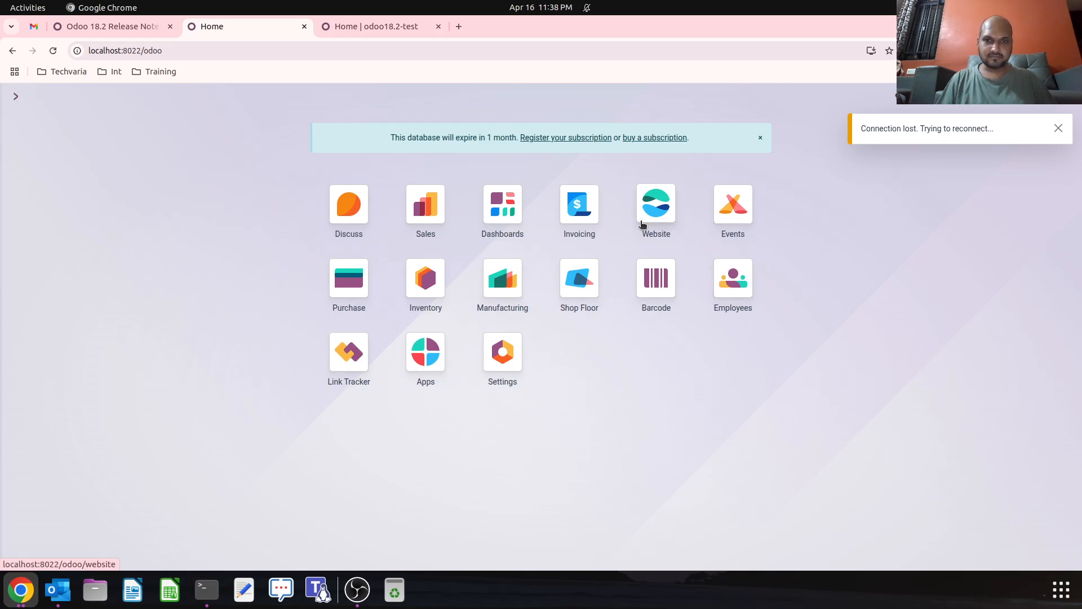
View the local login page in the website editor, then switch to the odoo182-test database.
click(654, 203)
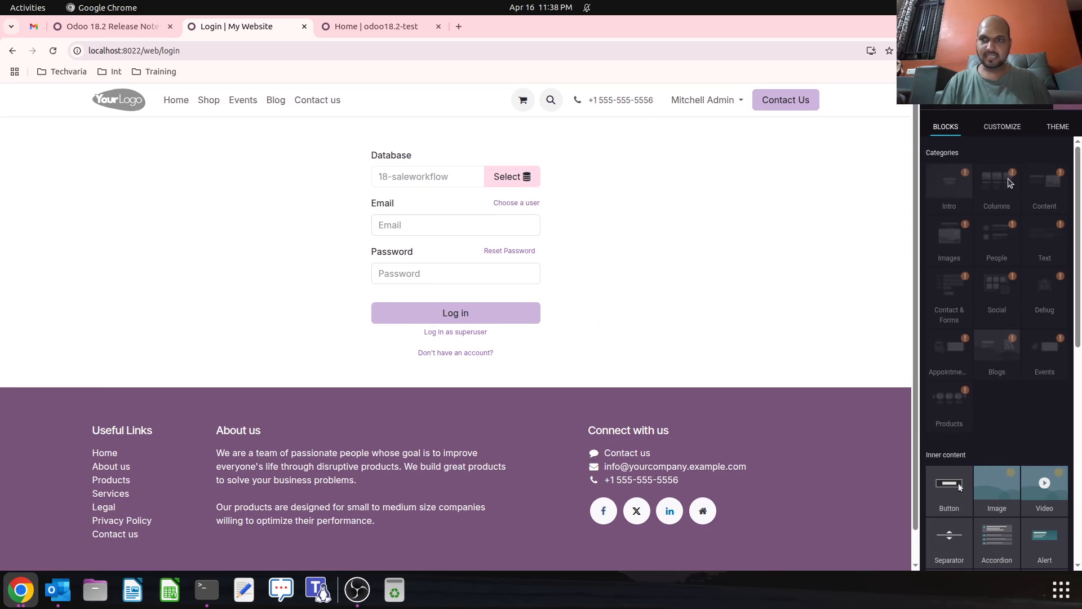
mouse_move(978, 459)
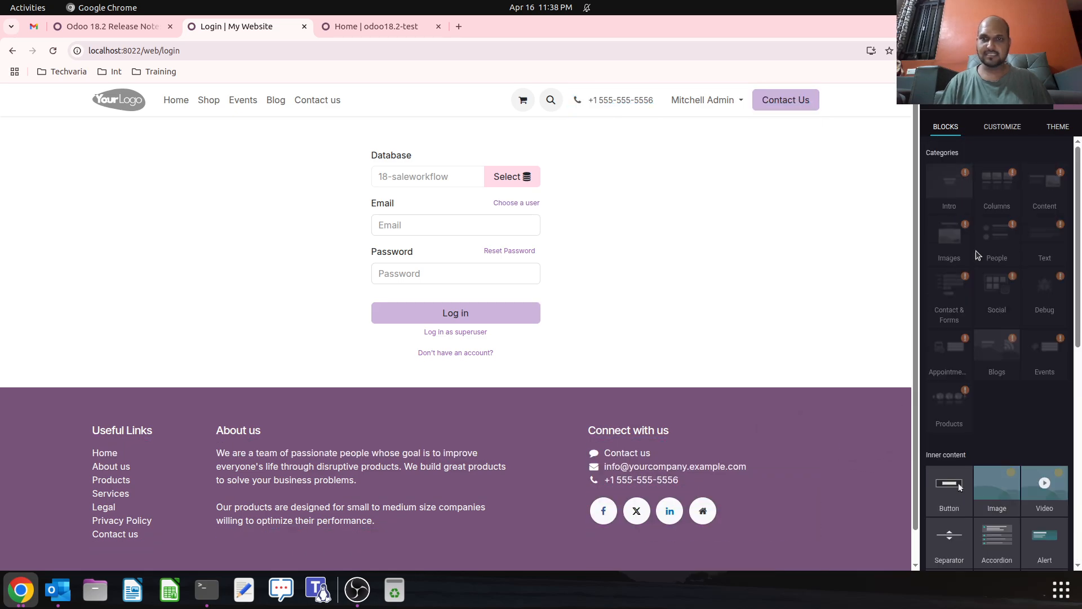
click(376, 27)
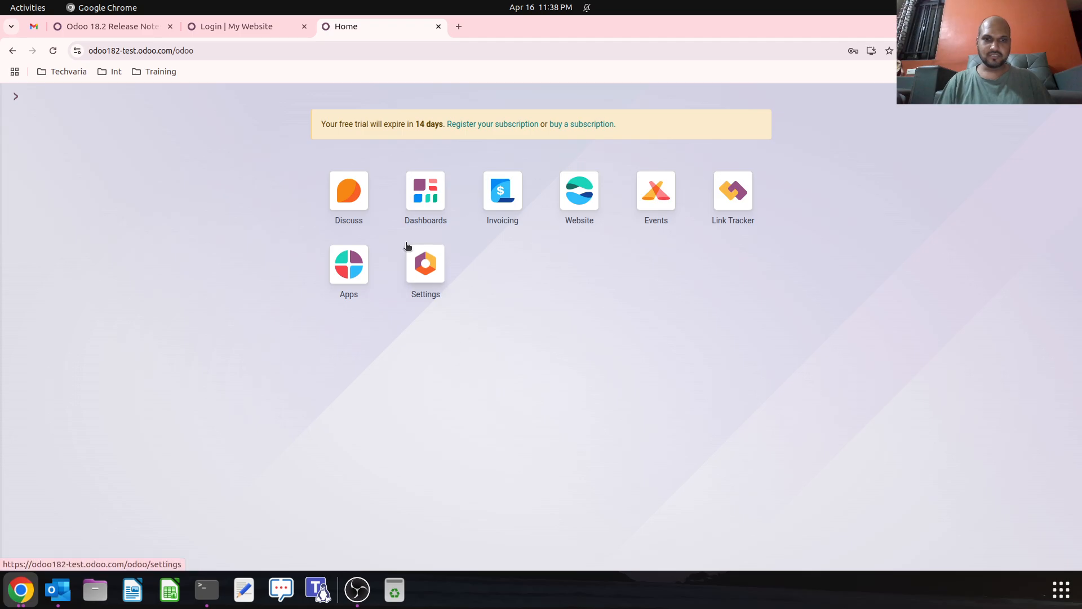
Open the online database's Settings, then launch its Website builder on the login page.
click(425, 263)
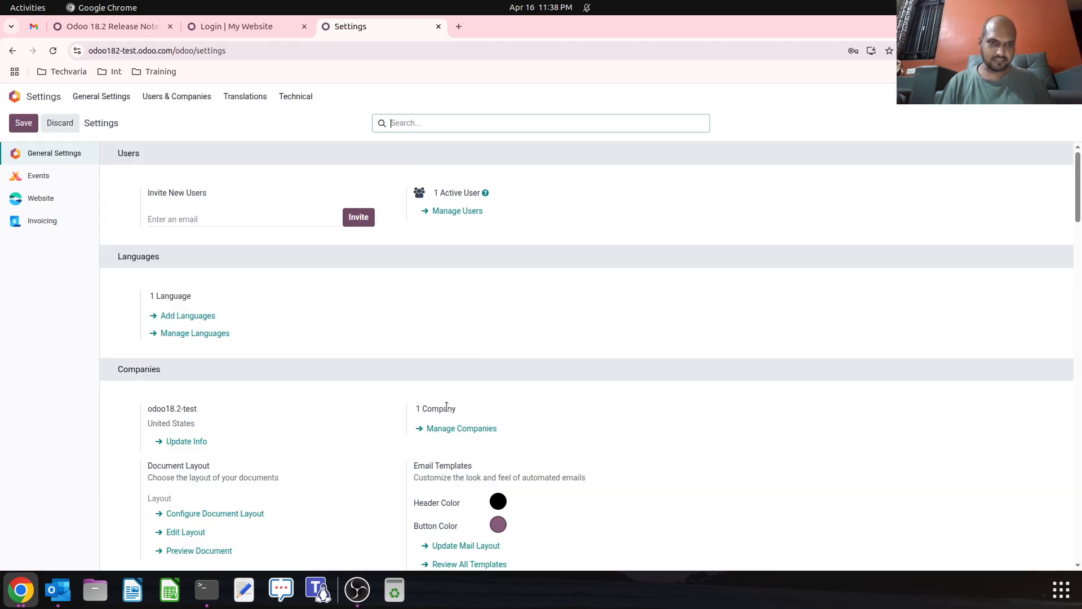
scroll(down, 3)
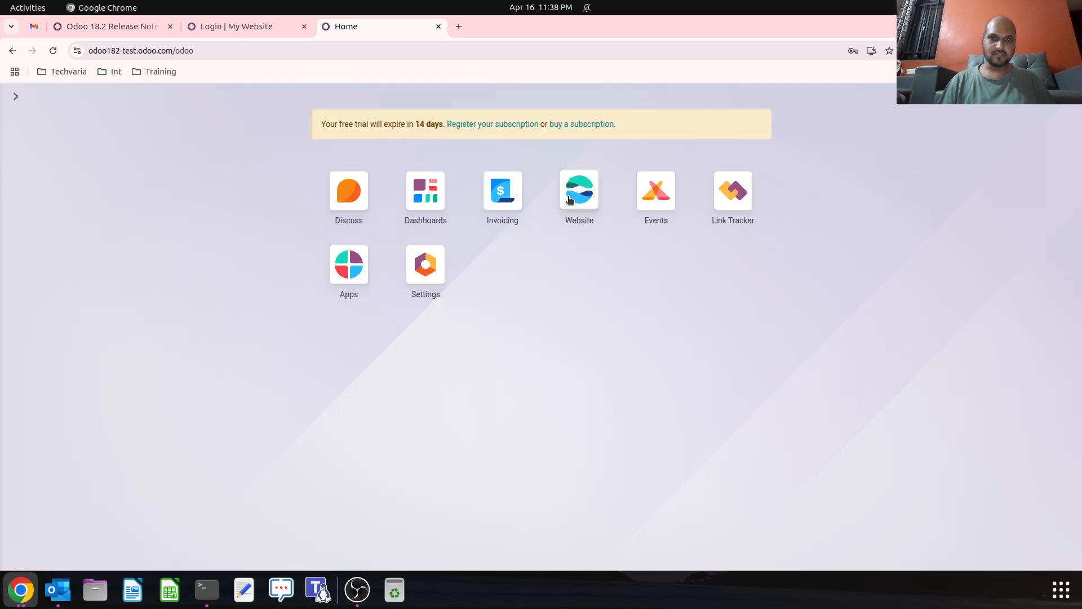
click(579, 190)
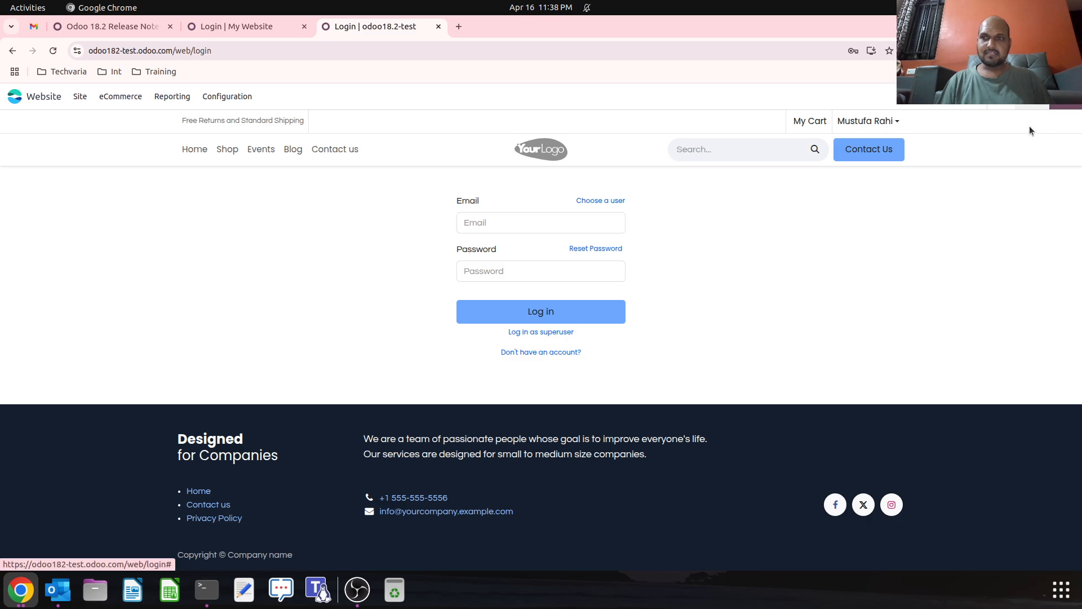
mouse_move(1052, 110)
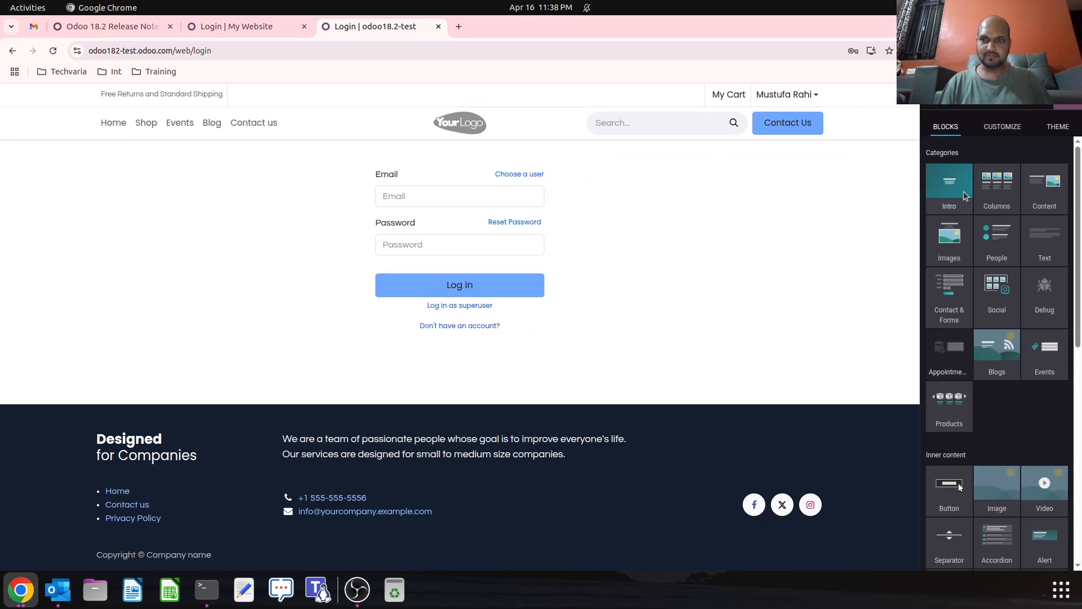
Browse the Content blocks and pick the 'Search on our website' snippet for the login page.
click(1001, 127)
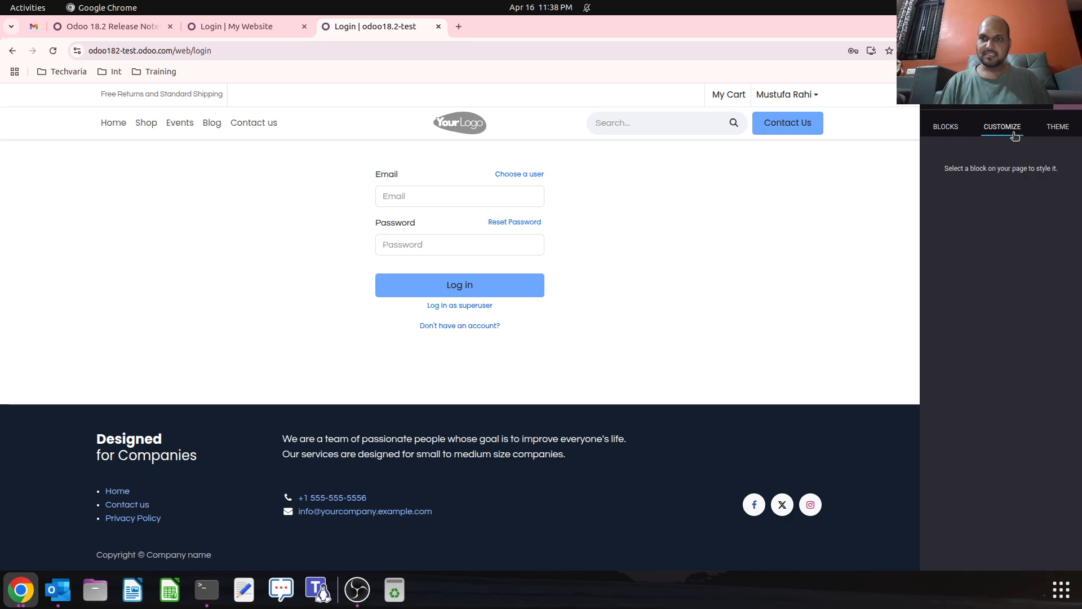
click(945, 126)
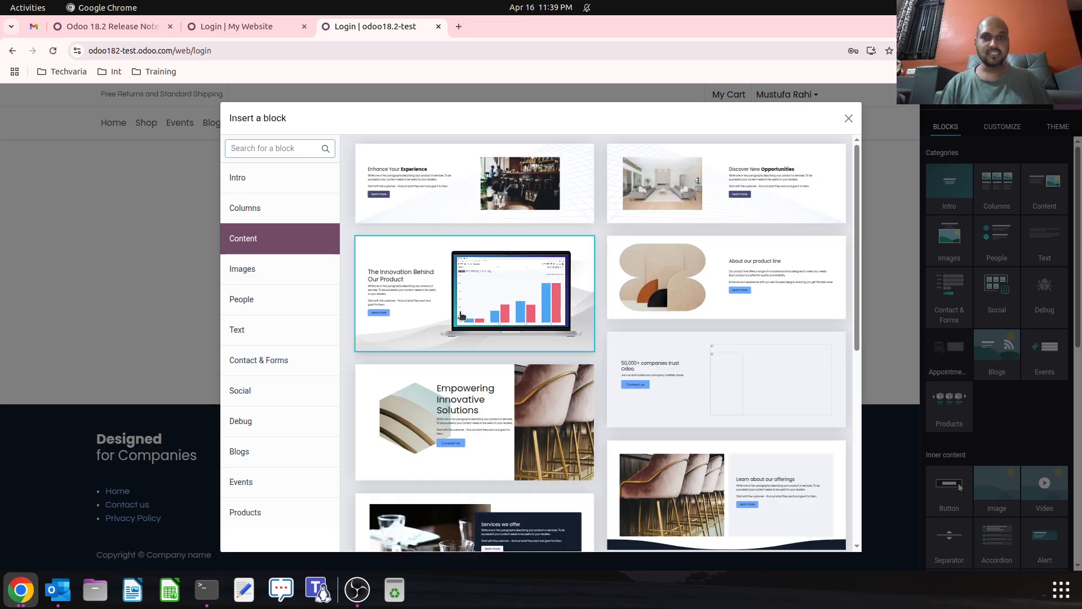
scroll(down, 3)
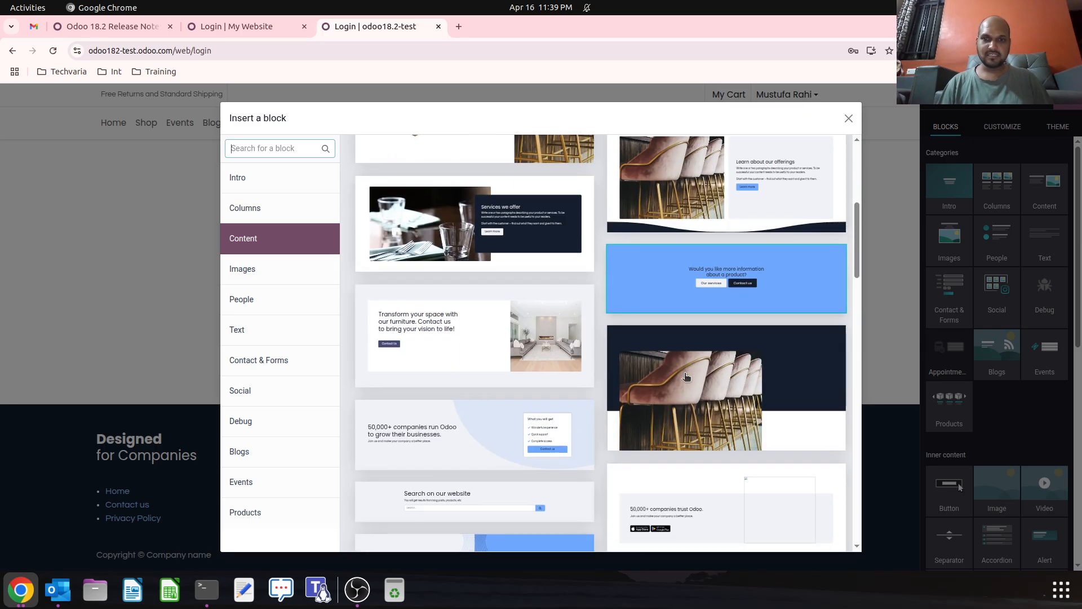
scroll(down, 3)
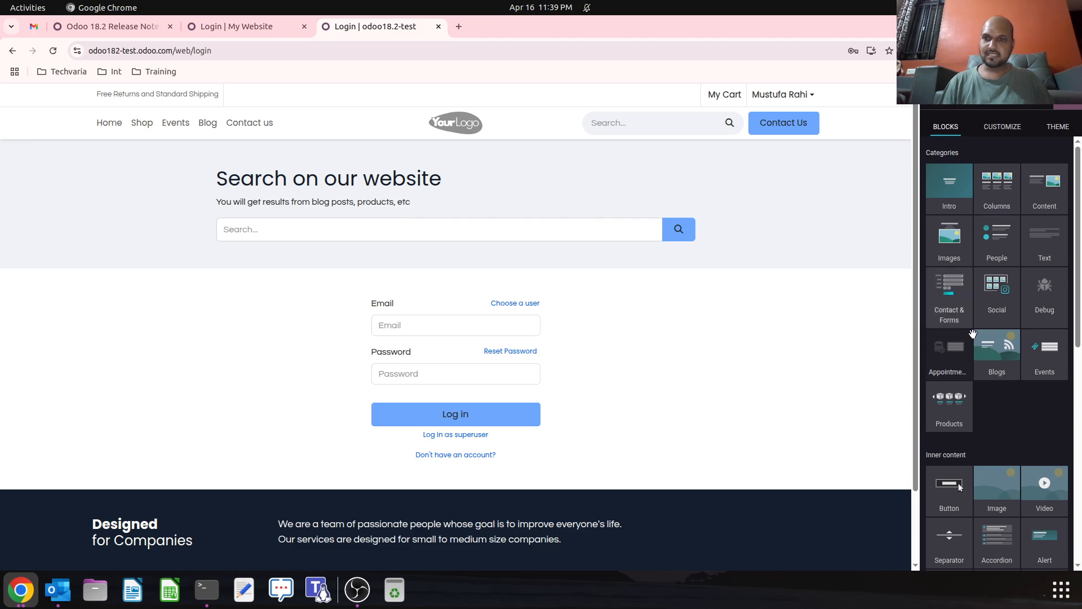
scroll(down, 3)
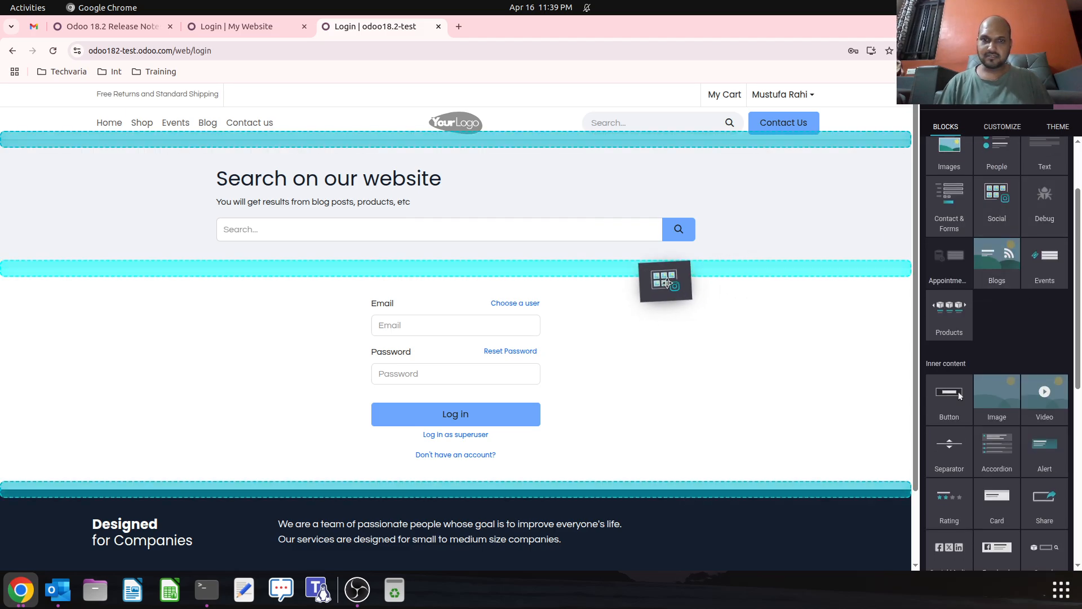
Insert an Instagram profile section and move it above the search section.
click(996, 200)
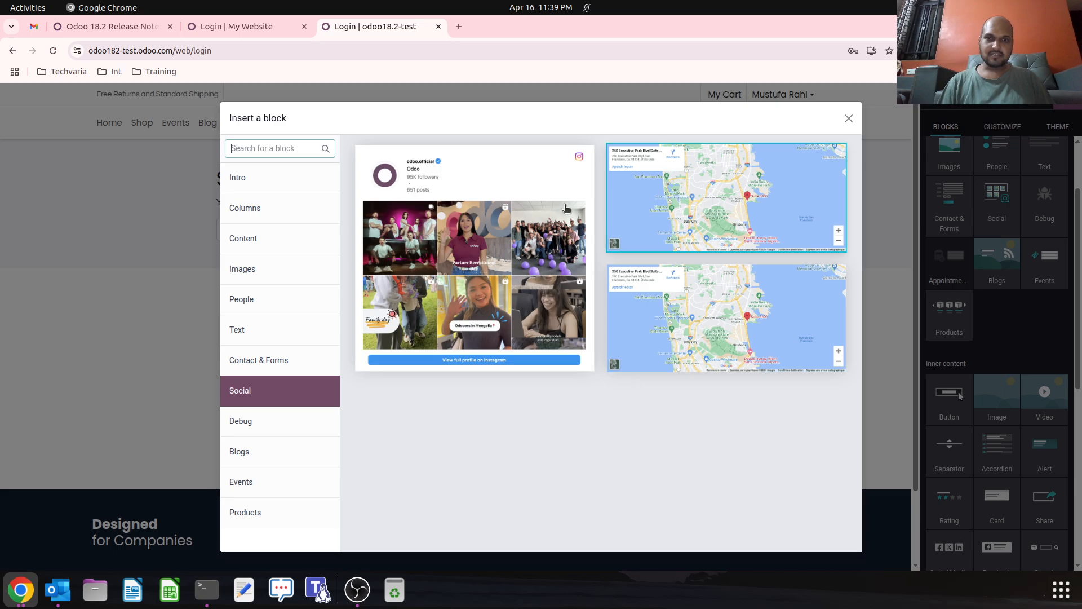
click(849, 117)
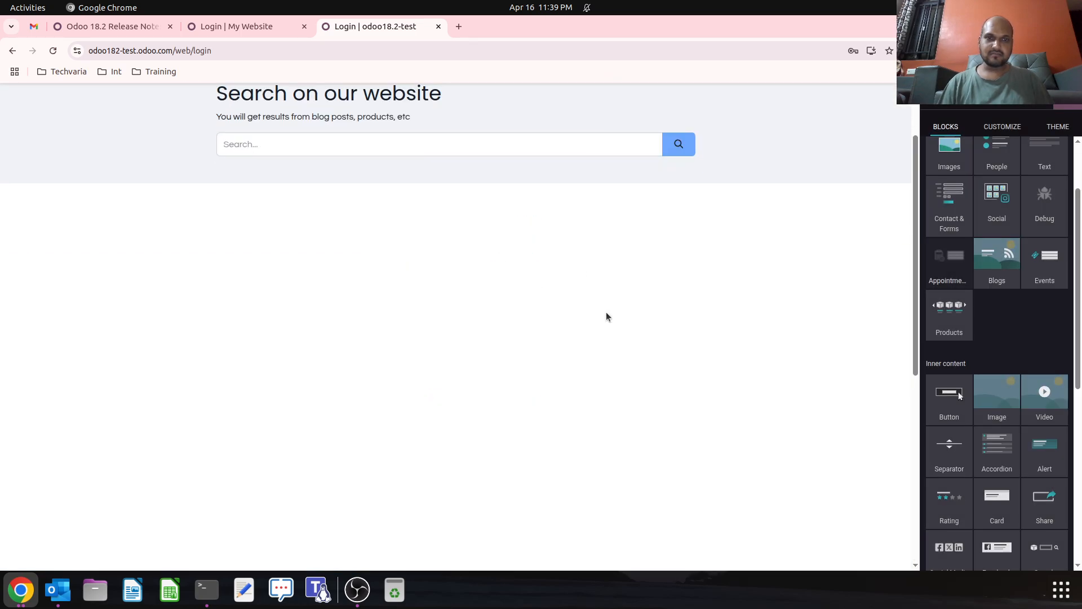
scroll(up, 3)
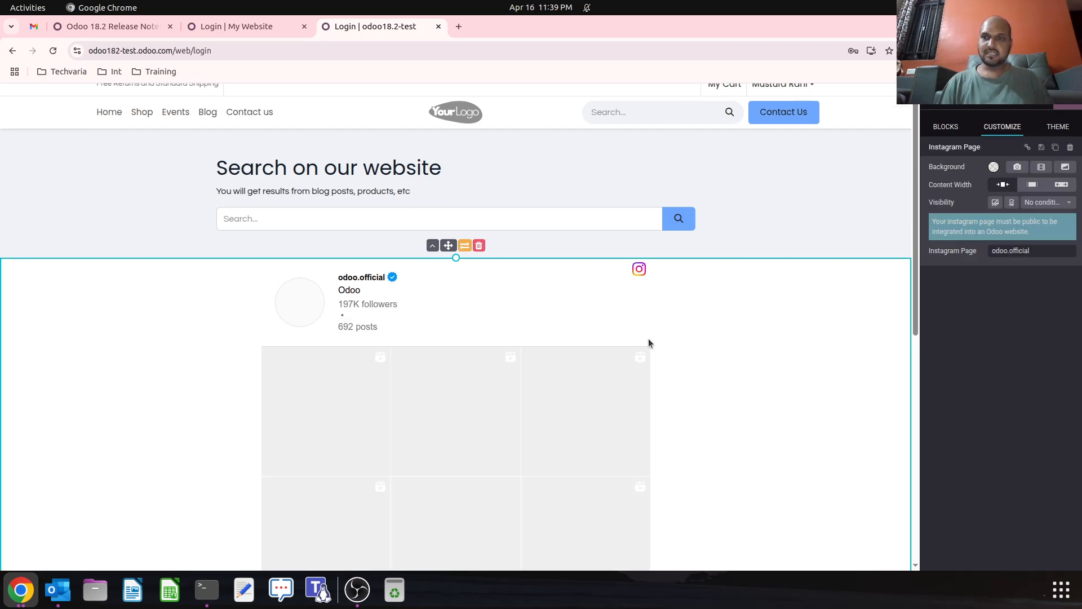
scroll(down, 3)
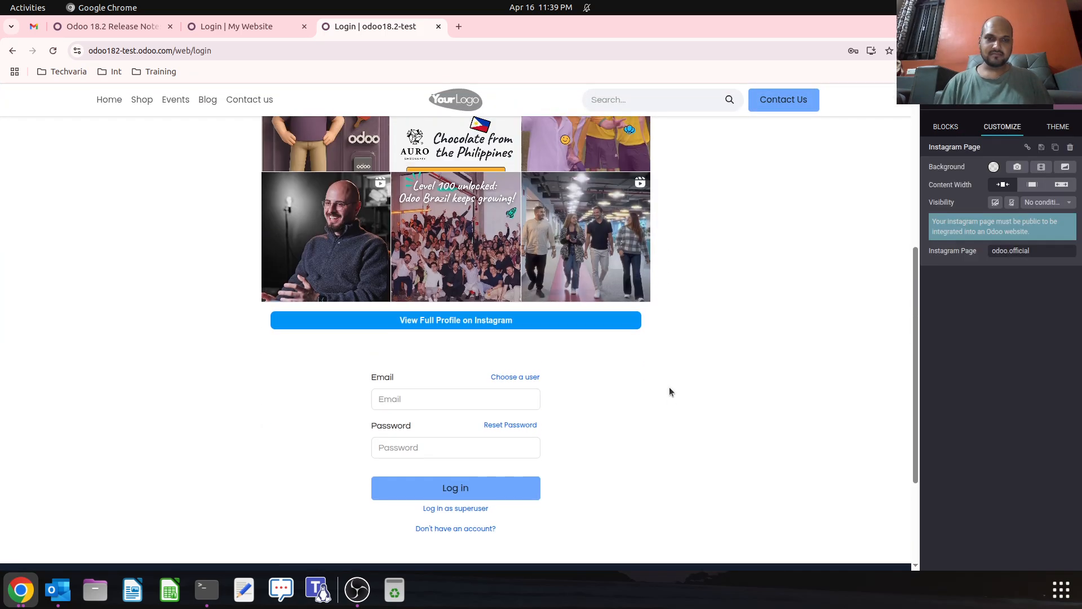
click(455, 319)
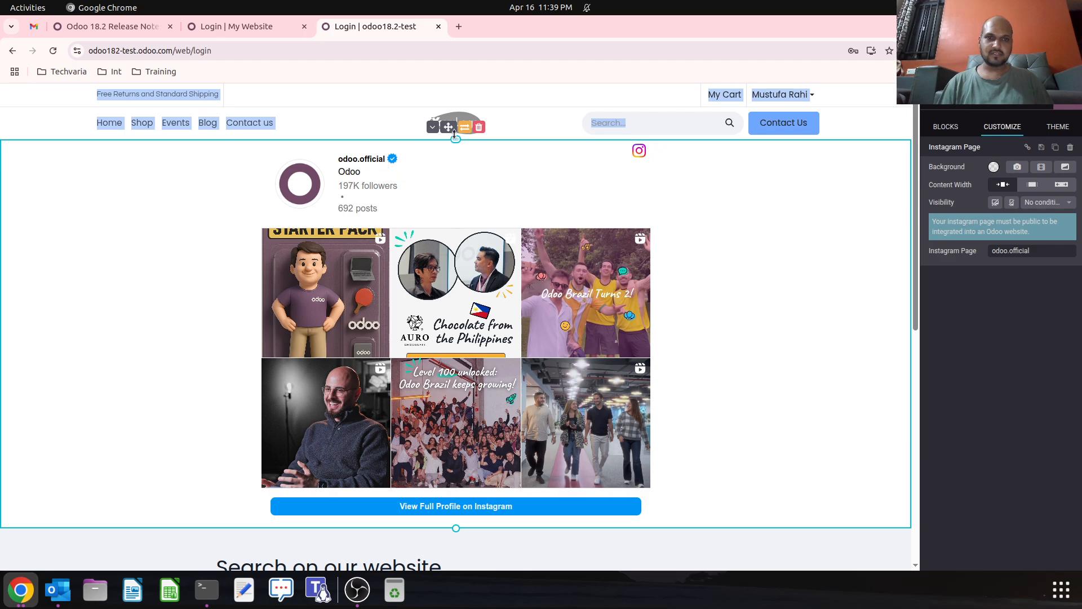
Reposition the search block beneath the login form.
scroll(down, 3)
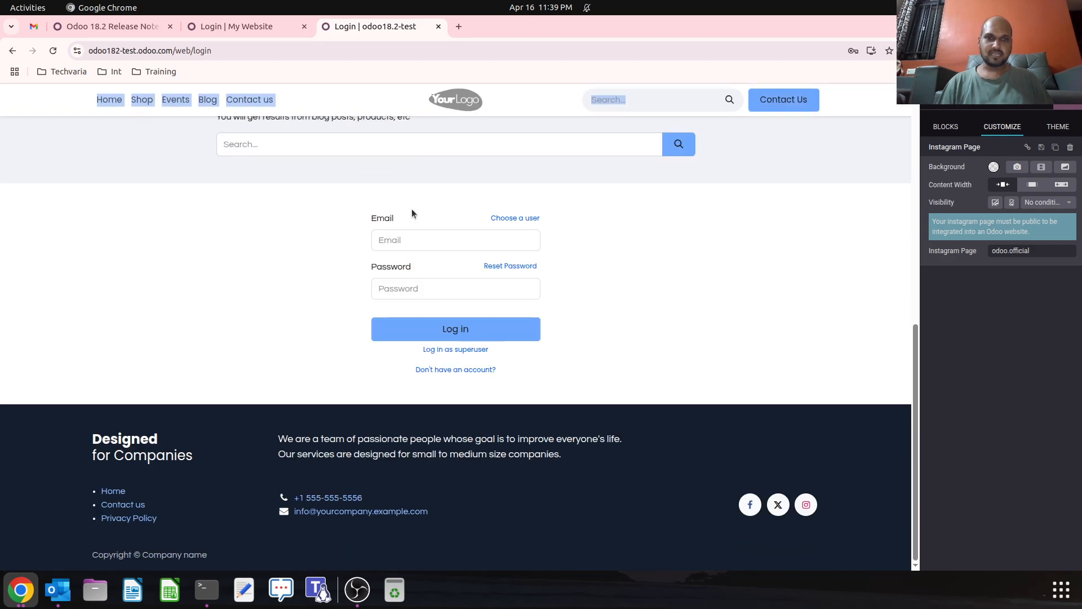
click(945, 126)
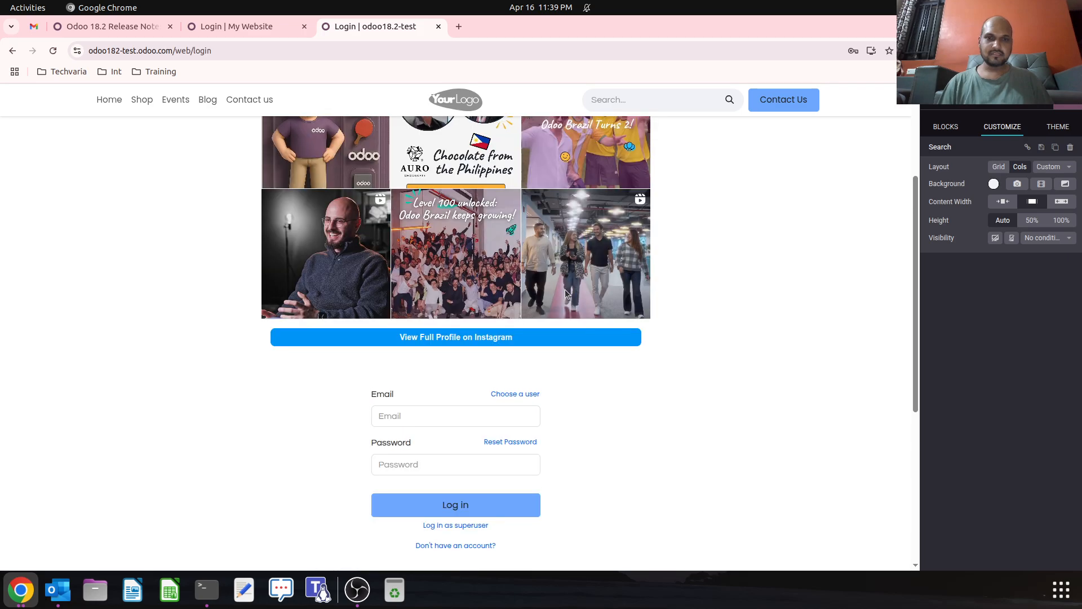
scroll(down, 3)
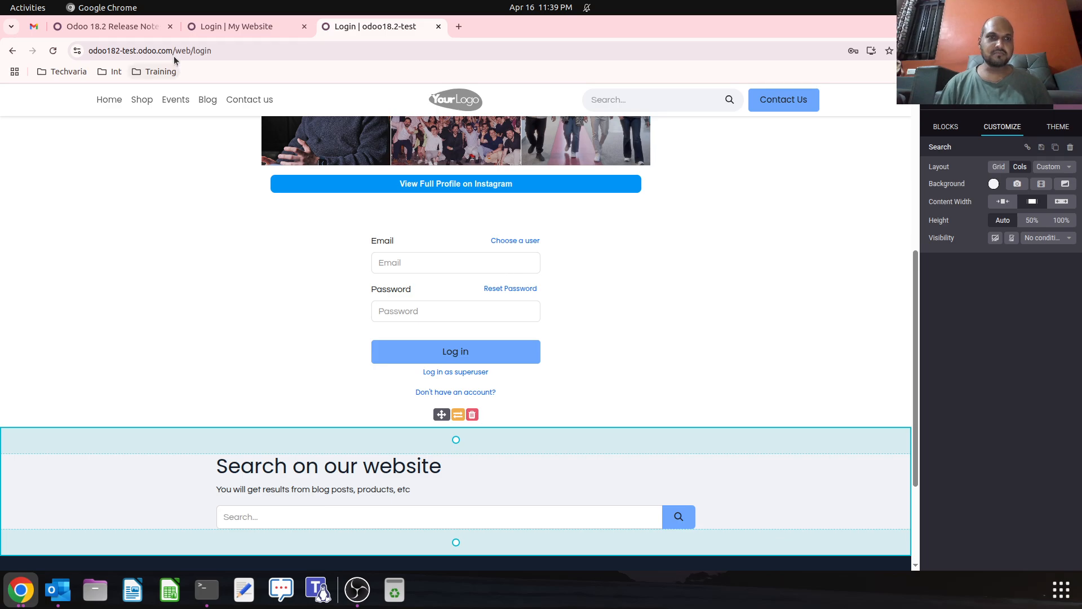
Save the login page and go to the Reset Password page.
click(166, 50)
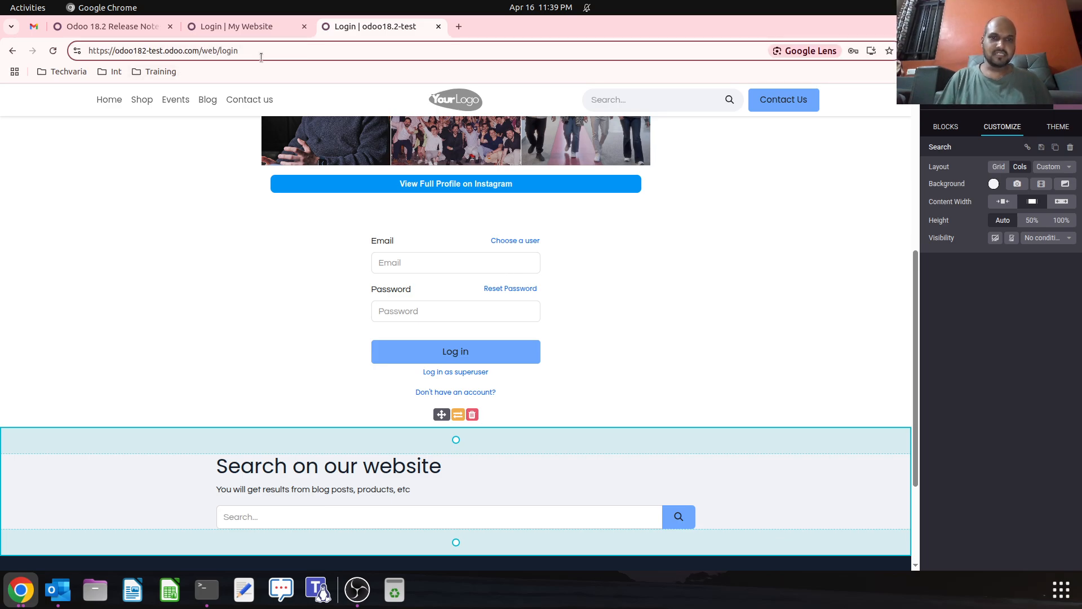
click(945, 126)
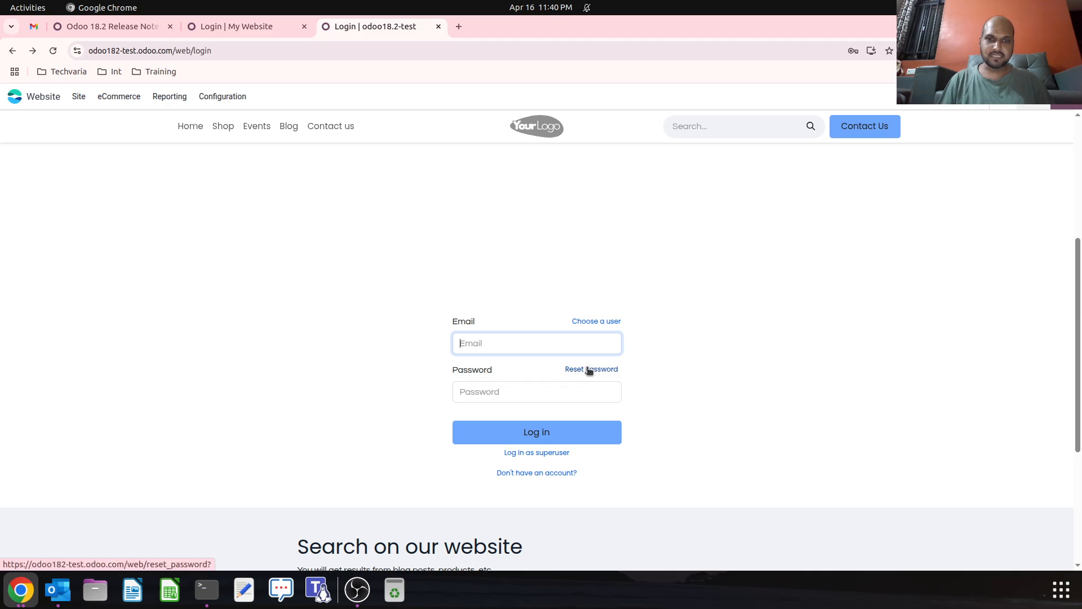
click(591, 368)
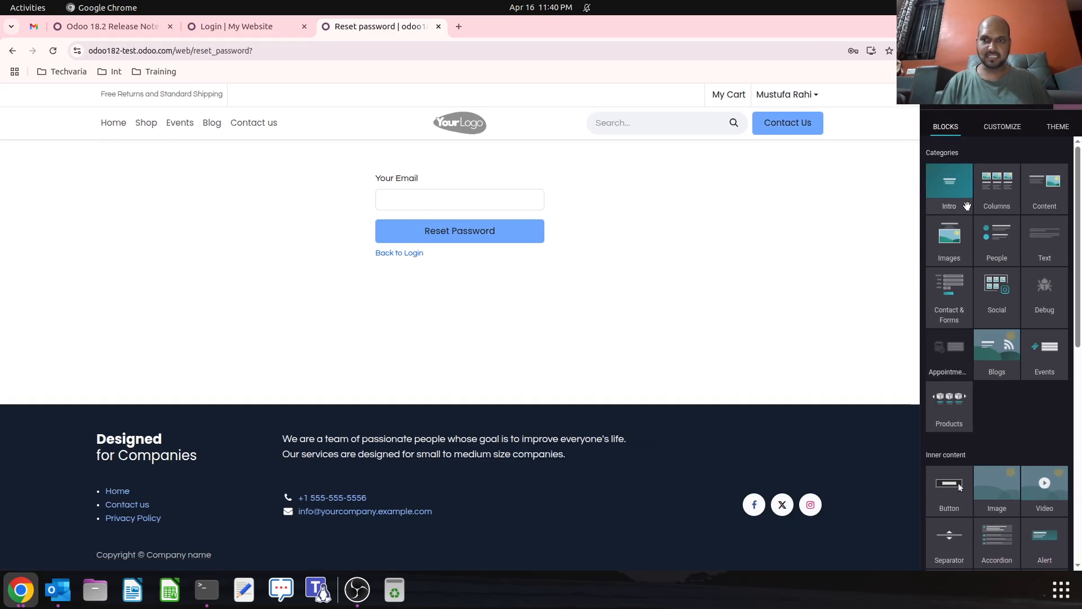
mouse_move(988, 402)
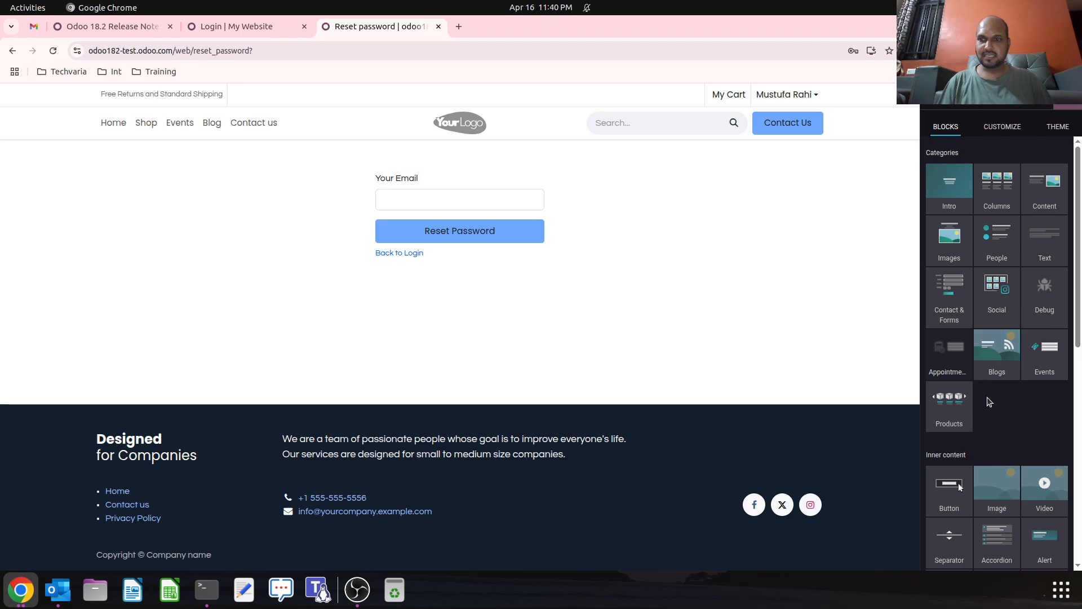
Drop a Products carousel titled 'Our latest content' under the reset form.
click(996, 354)
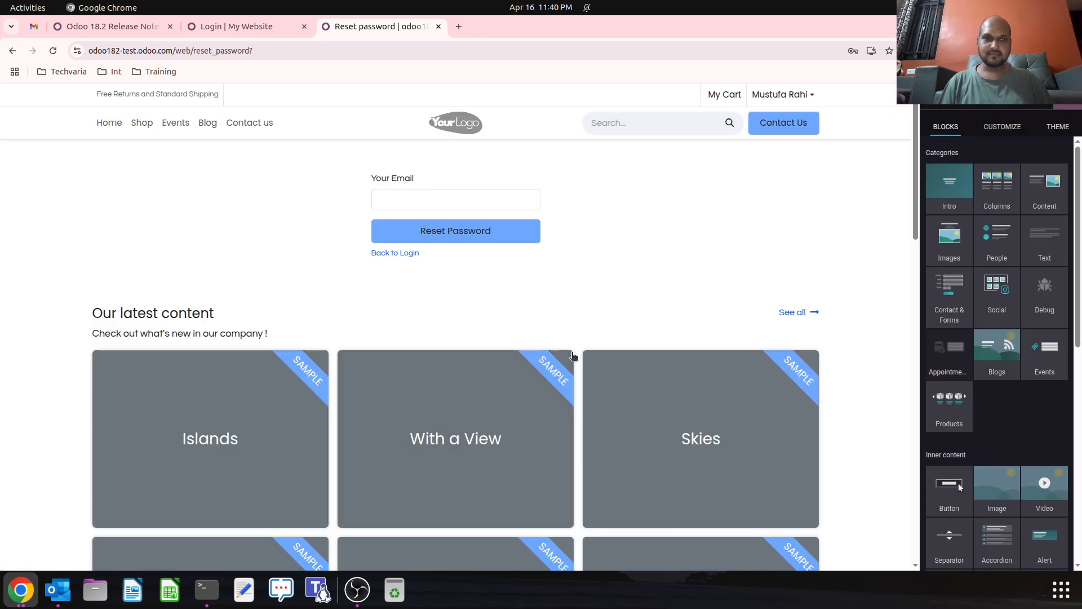
scroll(down, 3)
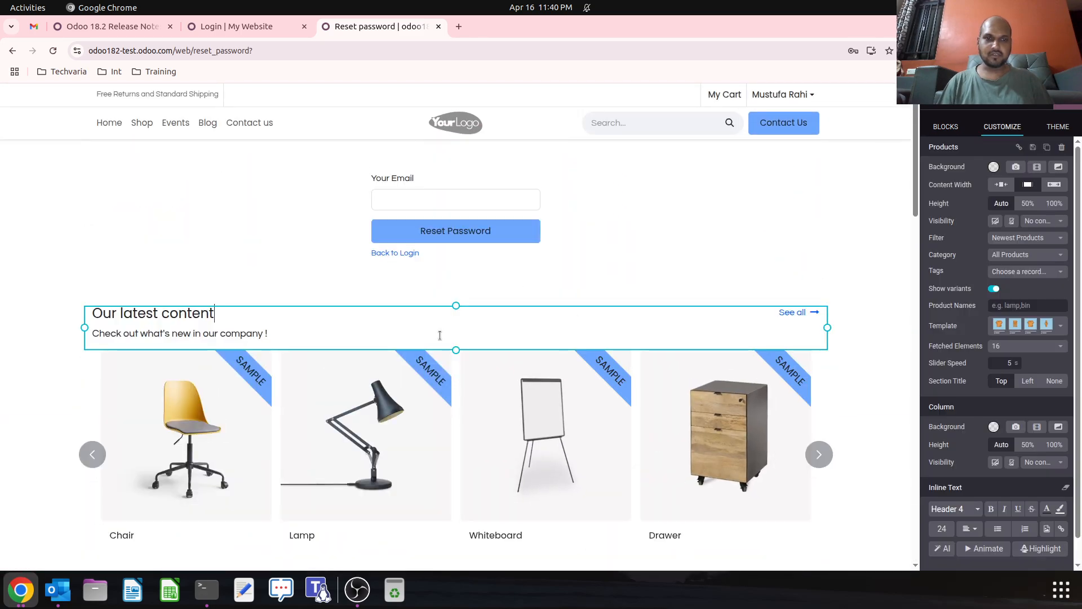
click(944, 126)
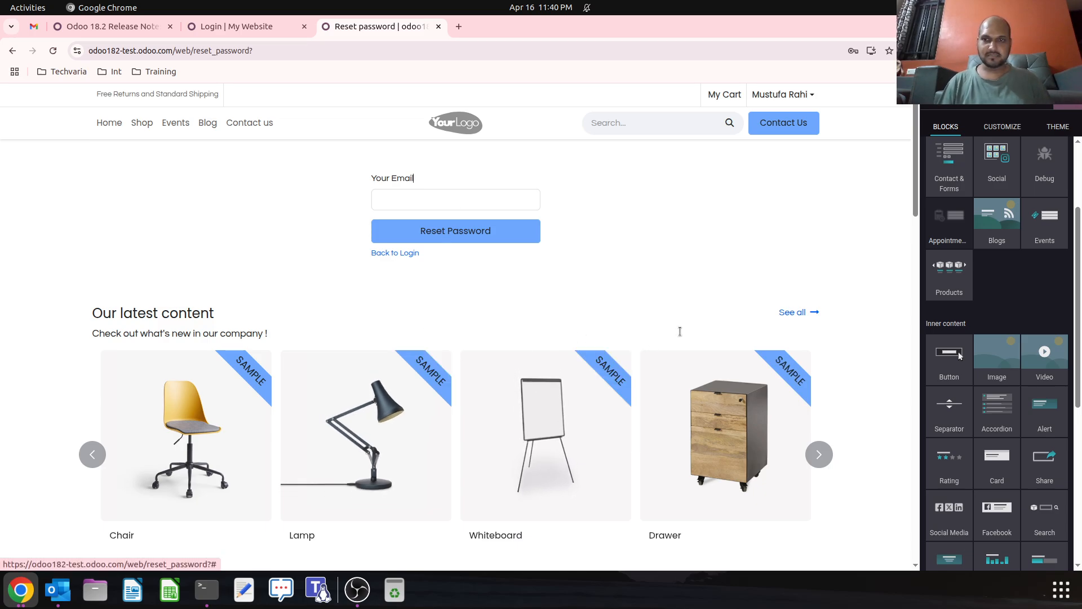
mouse_move(338, 192)
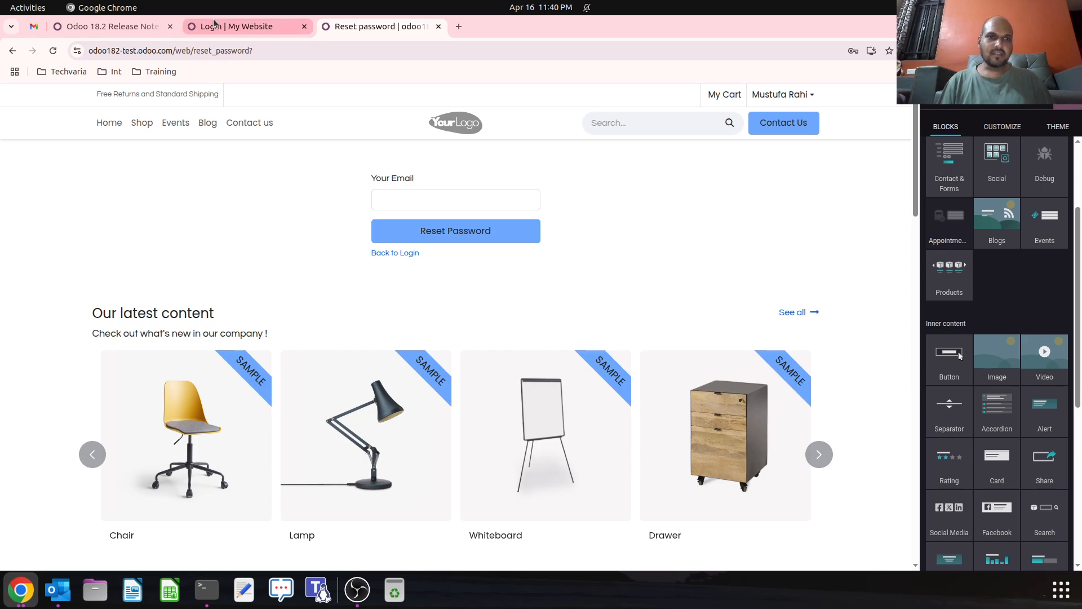
Check the release notes, exit editing on the localhost login page, and return to the reset page.
click(107, 27)
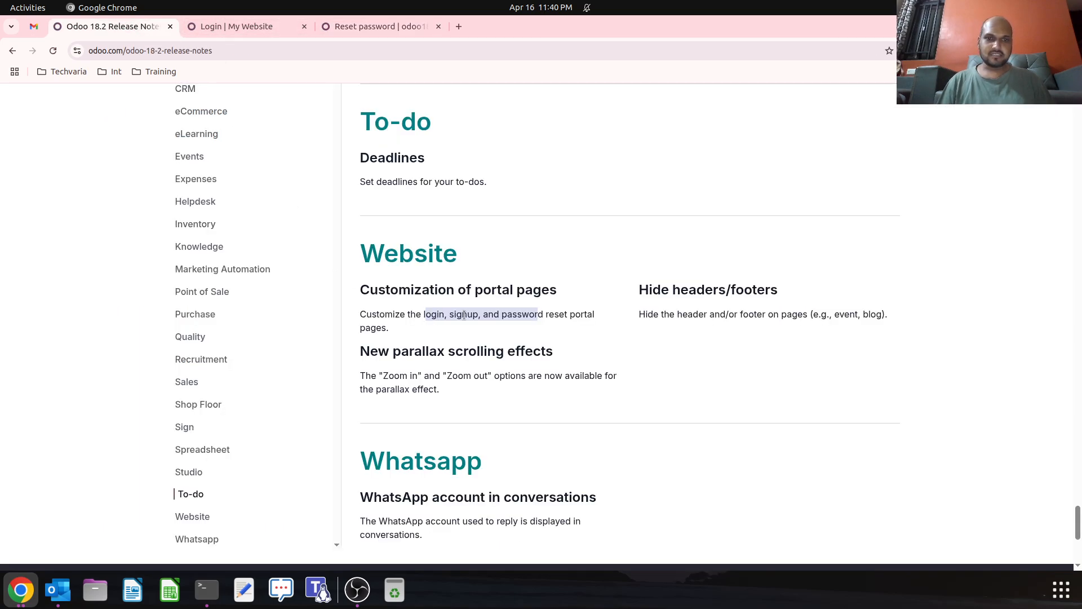
click(237, 27)
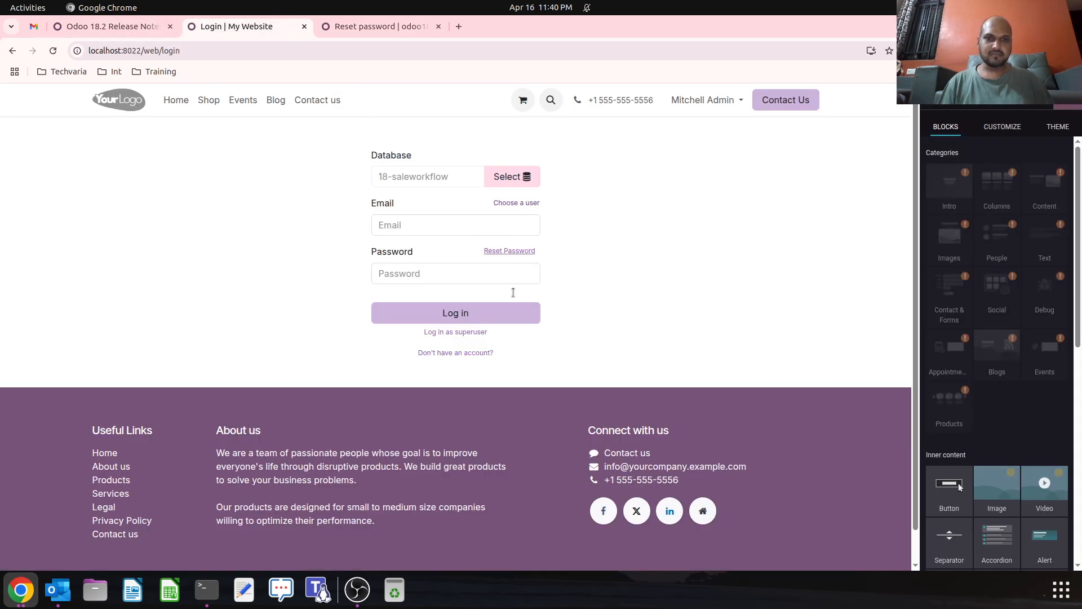
click(455, 352)
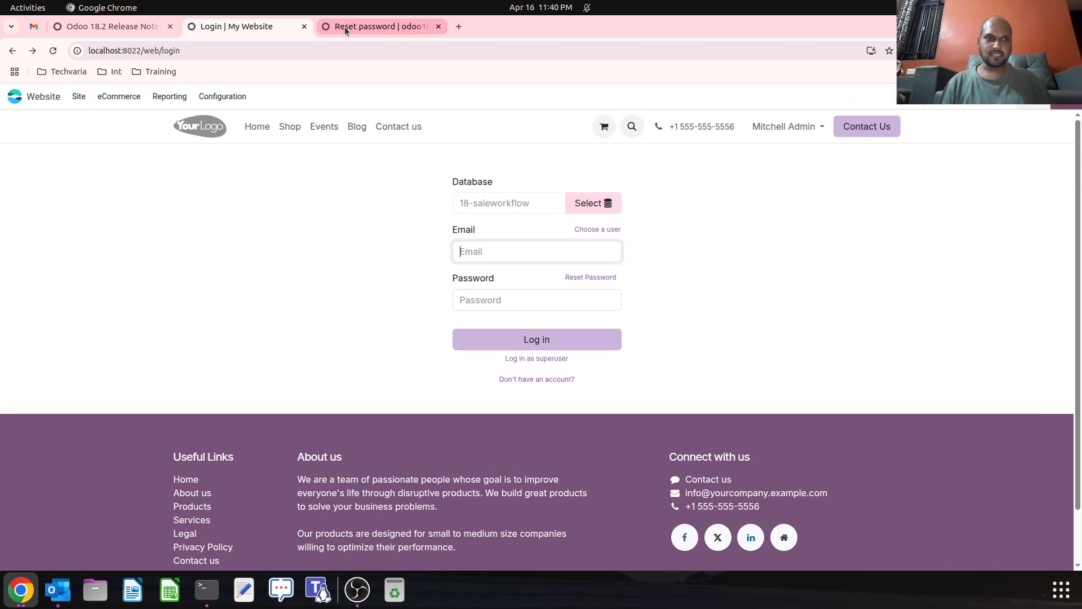
click(376, 27)
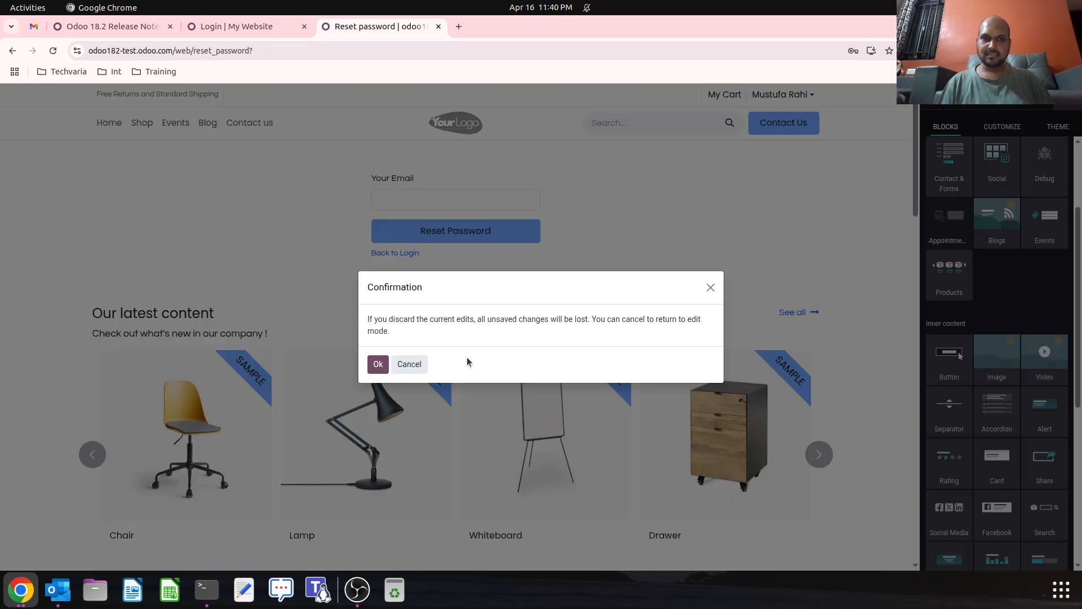
Discard the reset page edits, then go via Back to Login to the sign-up page.
click(377, 364)
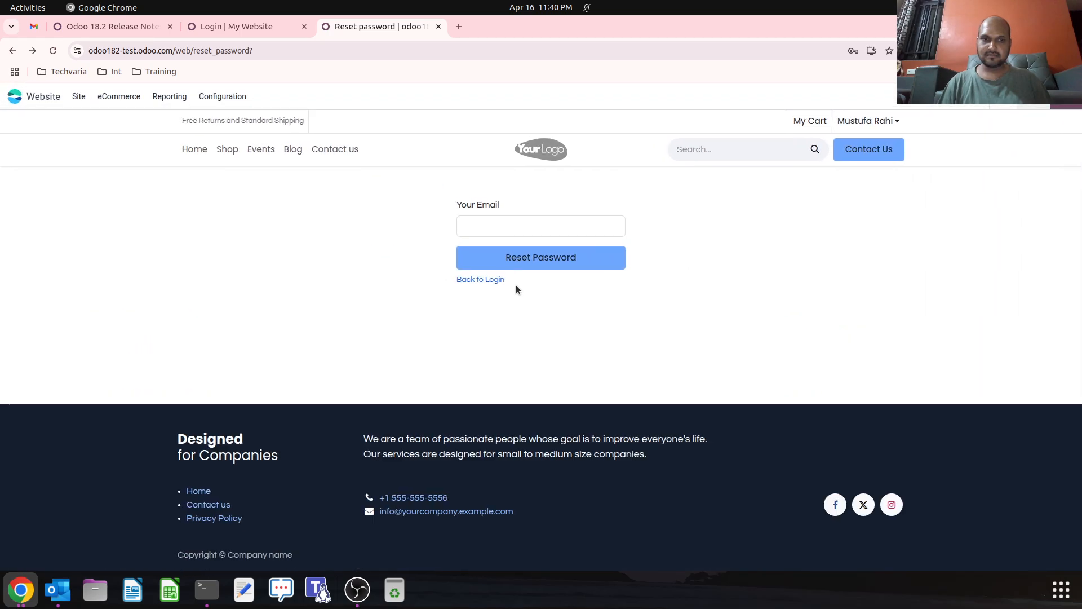
click(480, 280)
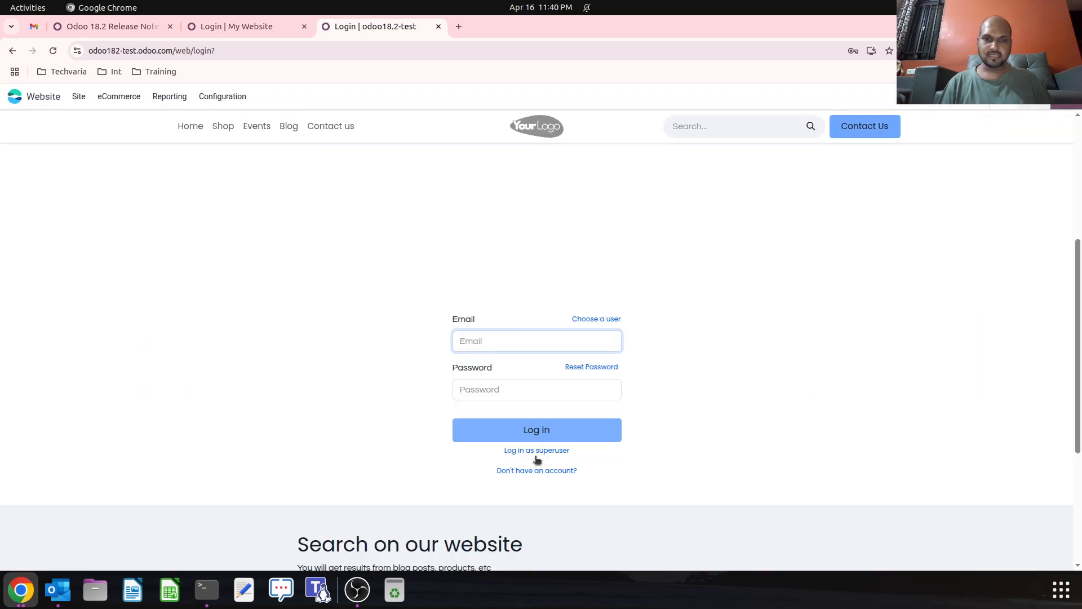
click(536, 470)
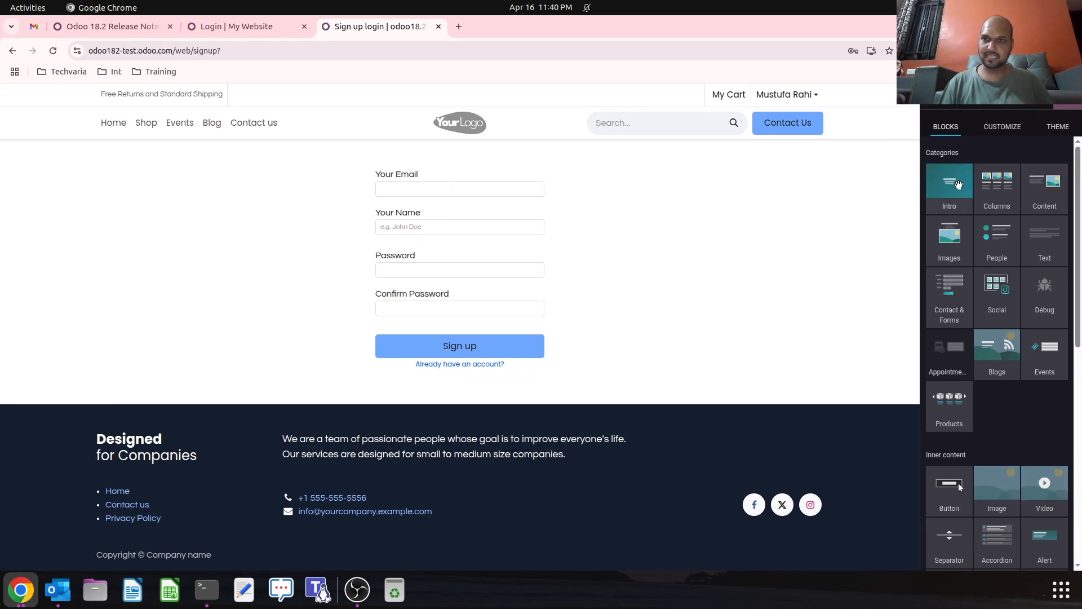
Insert the 'Embark on your Next Adventure' intro banner above the sign-up form, then view release notes.
click(948, 184)
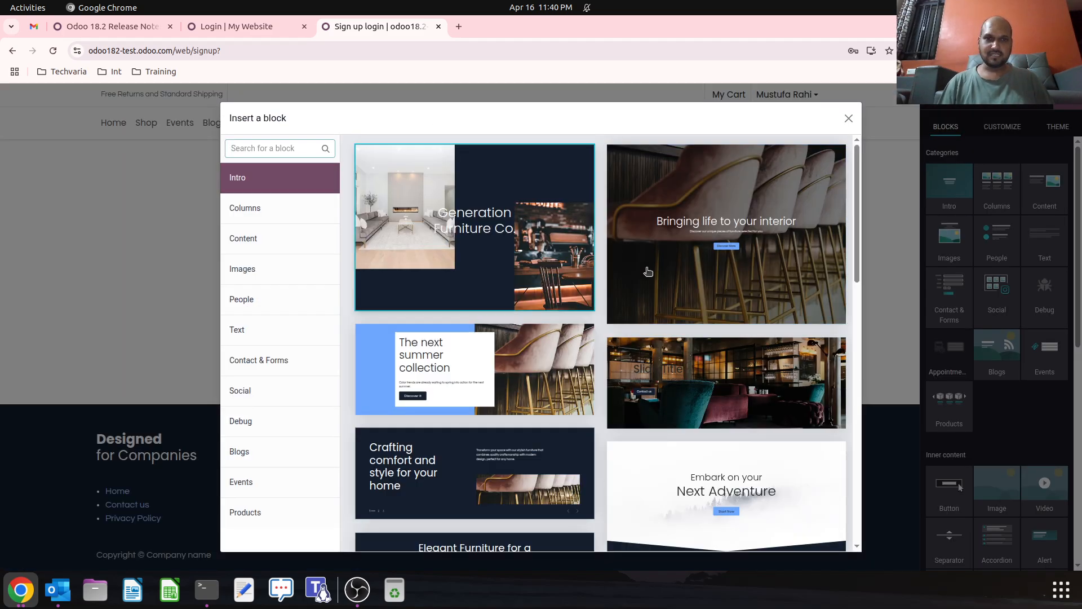
click(726, 491)
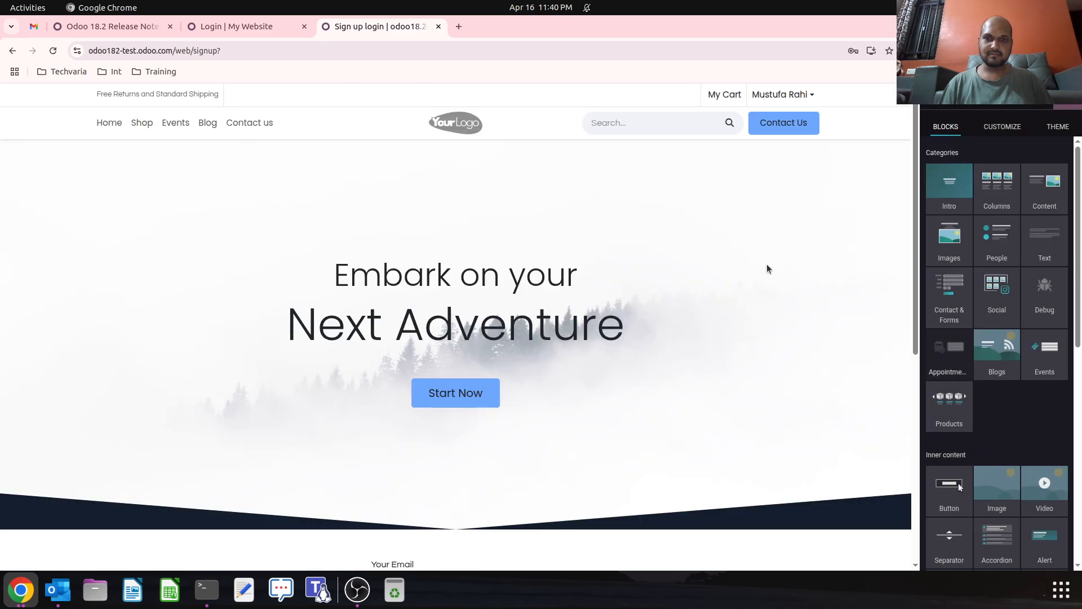
scroll(down, 3)
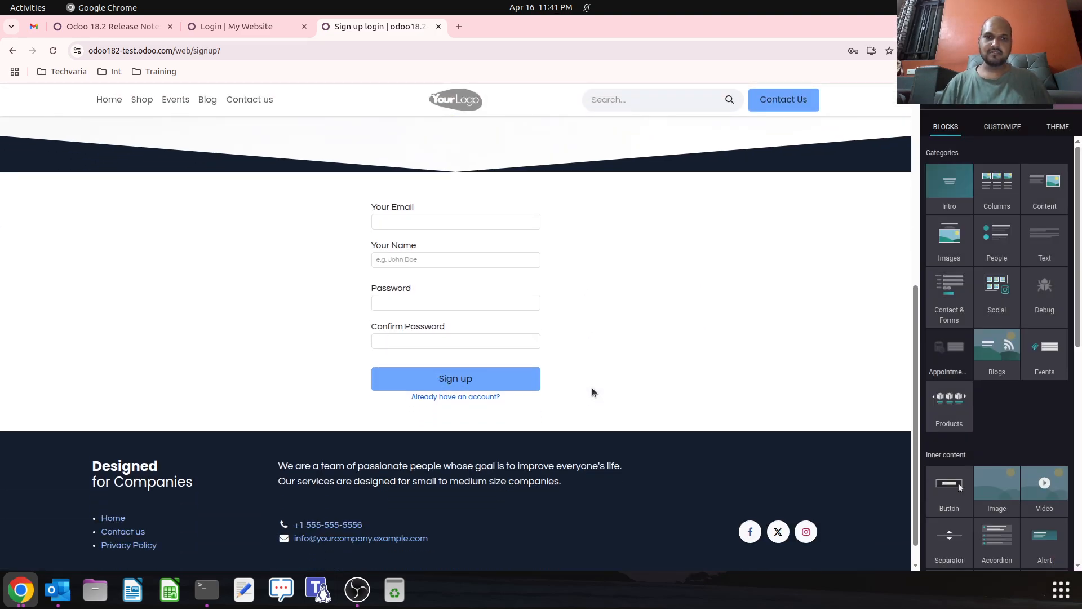
scroll(down, 3)
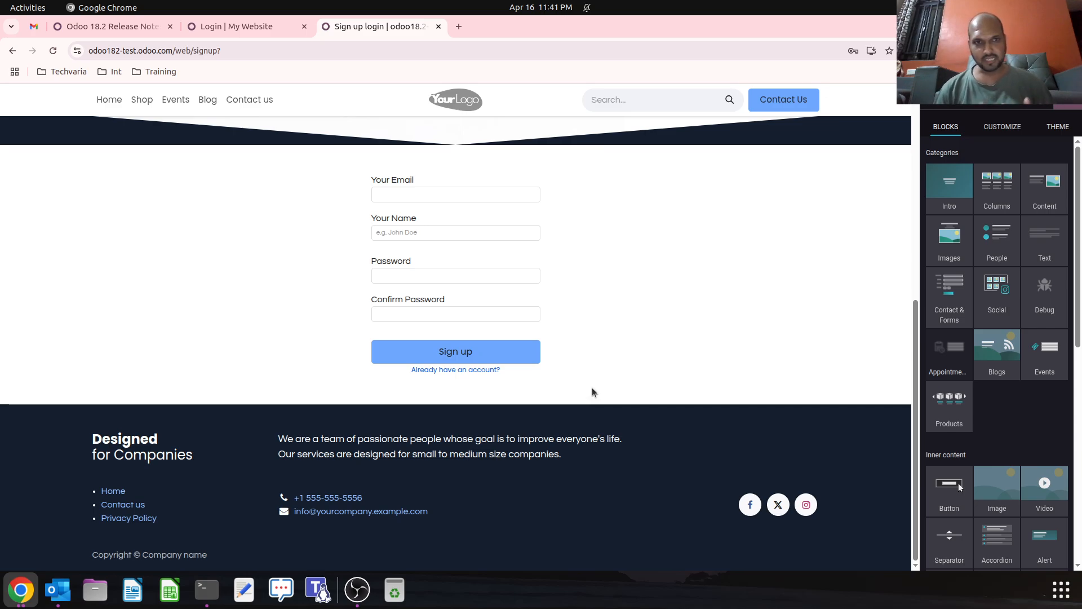
mouse_move(194, 320)
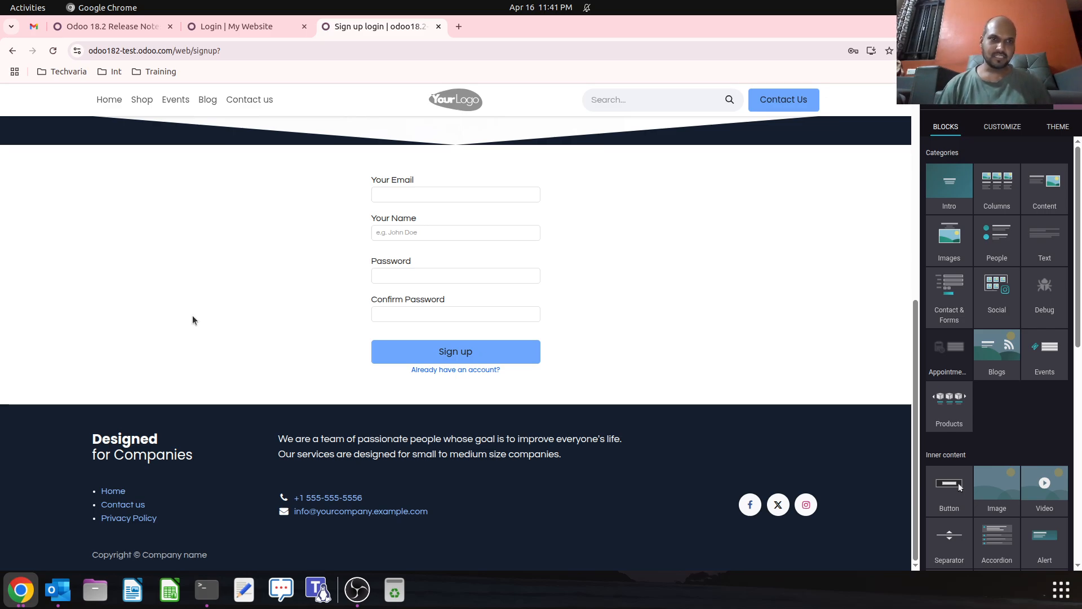
click(107, 26)
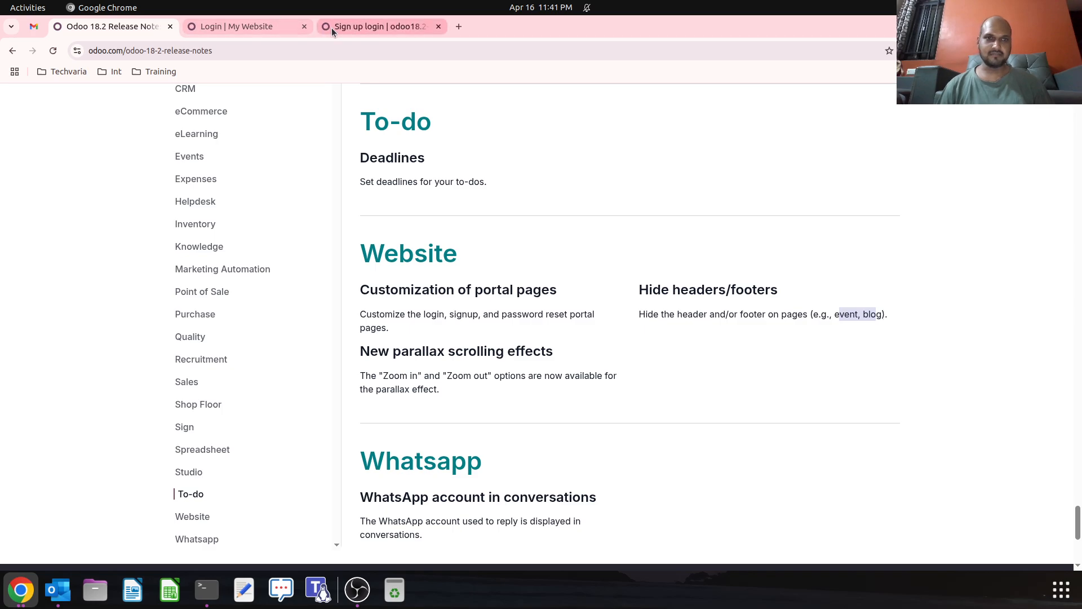
Return to the sign-up page tab and navigate to the Blog page for editing.
click(378, 26)
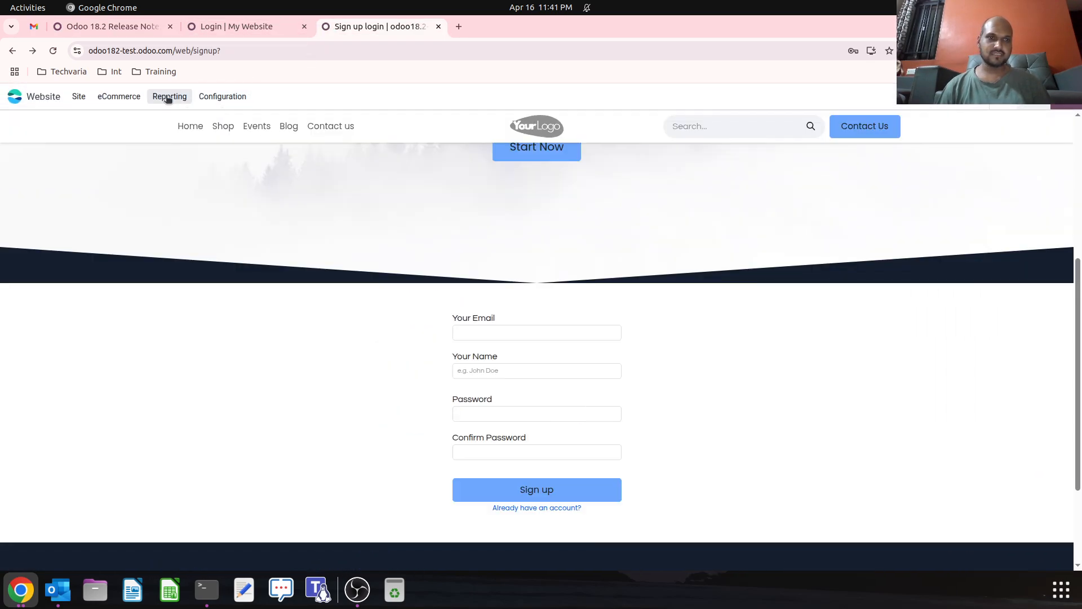
click(288, 149)
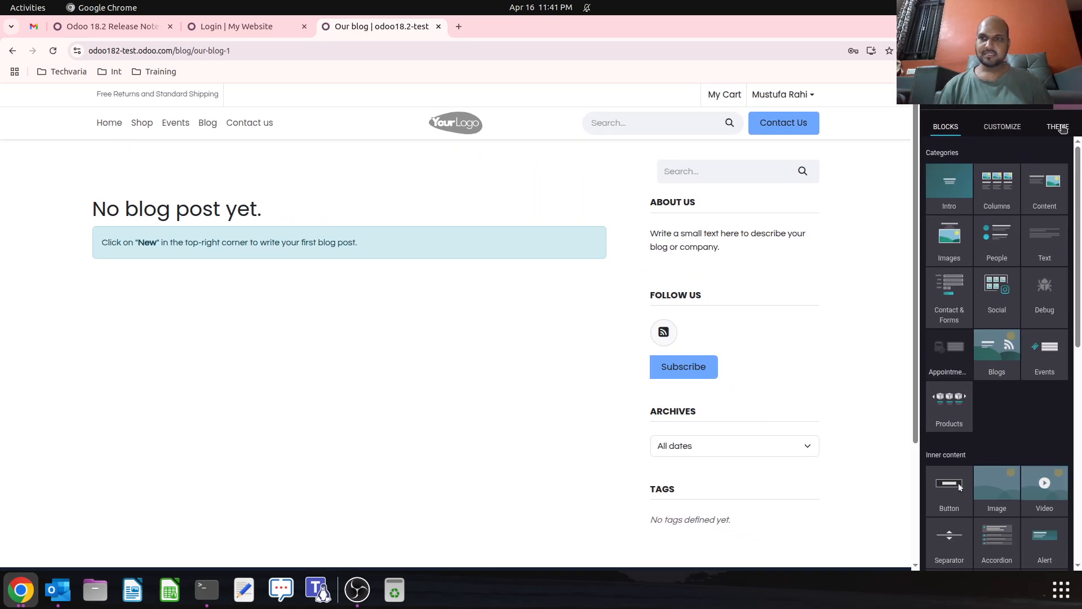
Turn on the blog's top banner and hide the archives from the blog sidebar.
click(1057, 126)
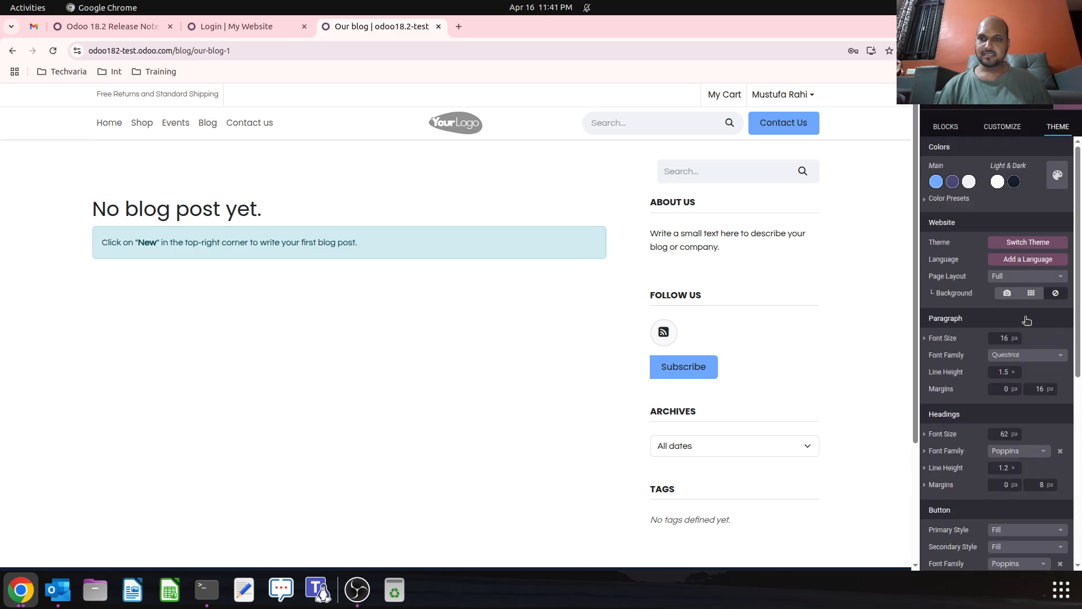
click(1002, 126)
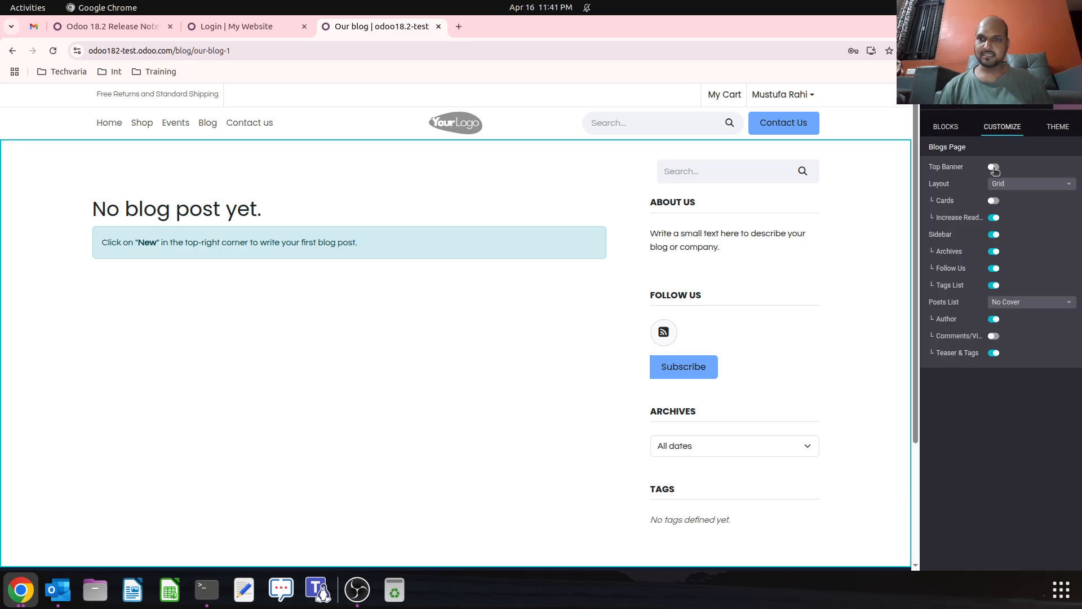
click(993, 167)
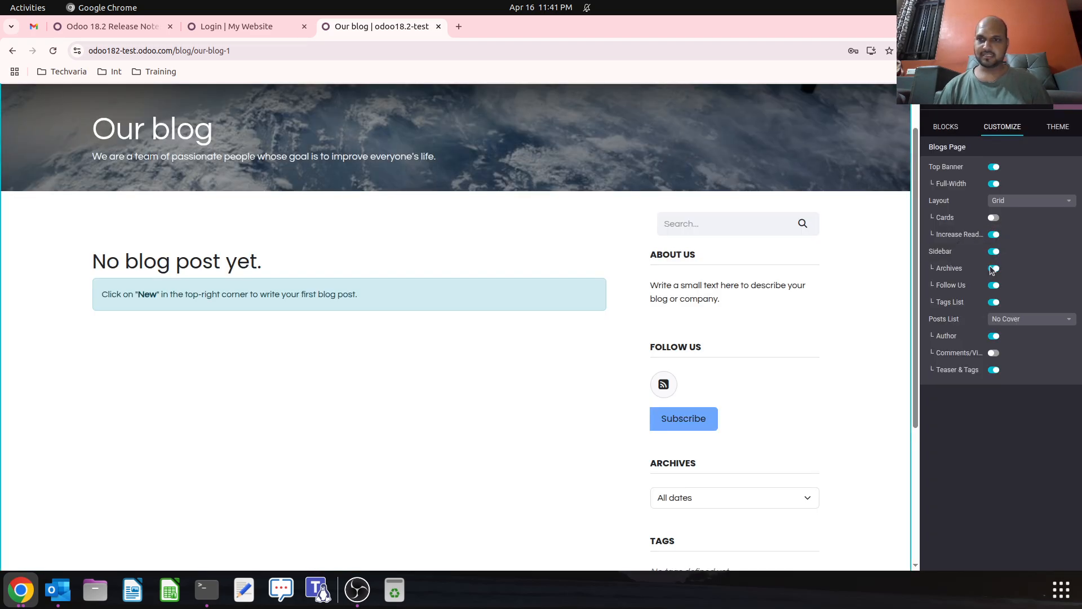
click(993, 268)
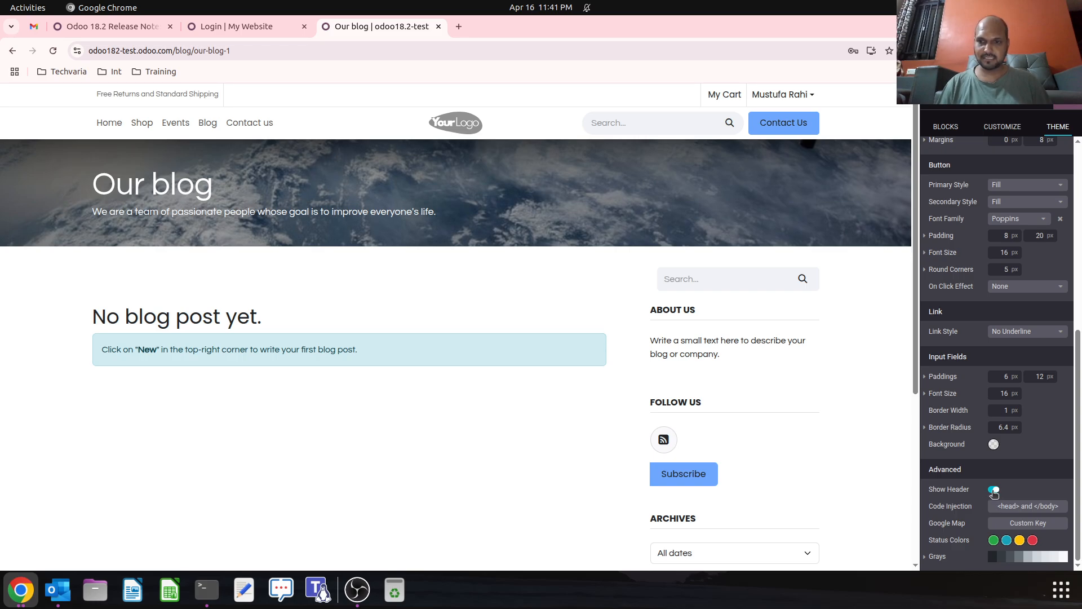
Hide the blog page header, turn it back on in theme options, and save.
click(944, 127)
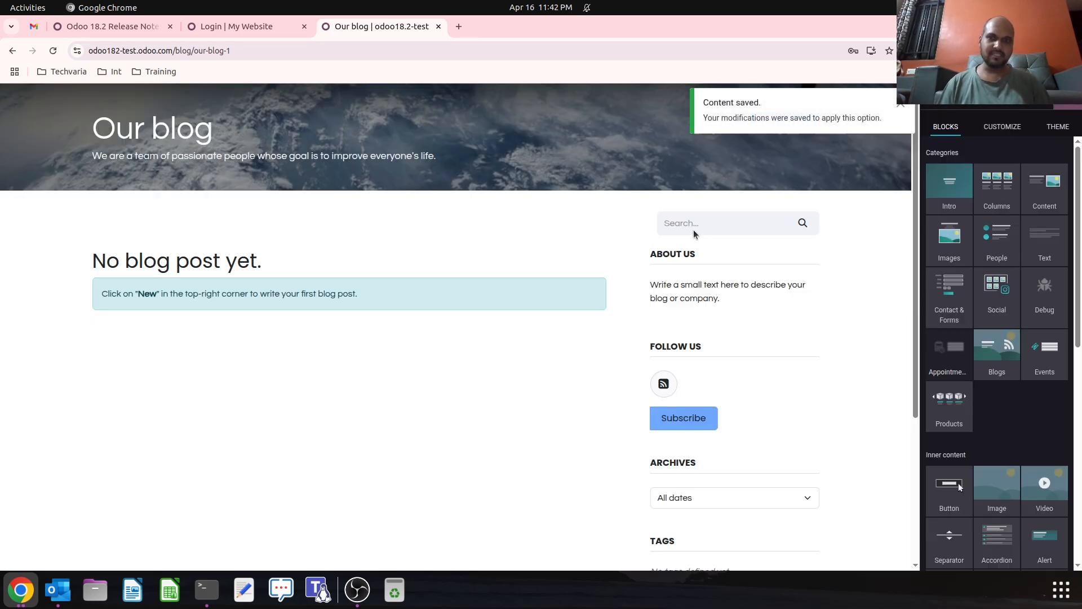
mouse_move(997, 295)
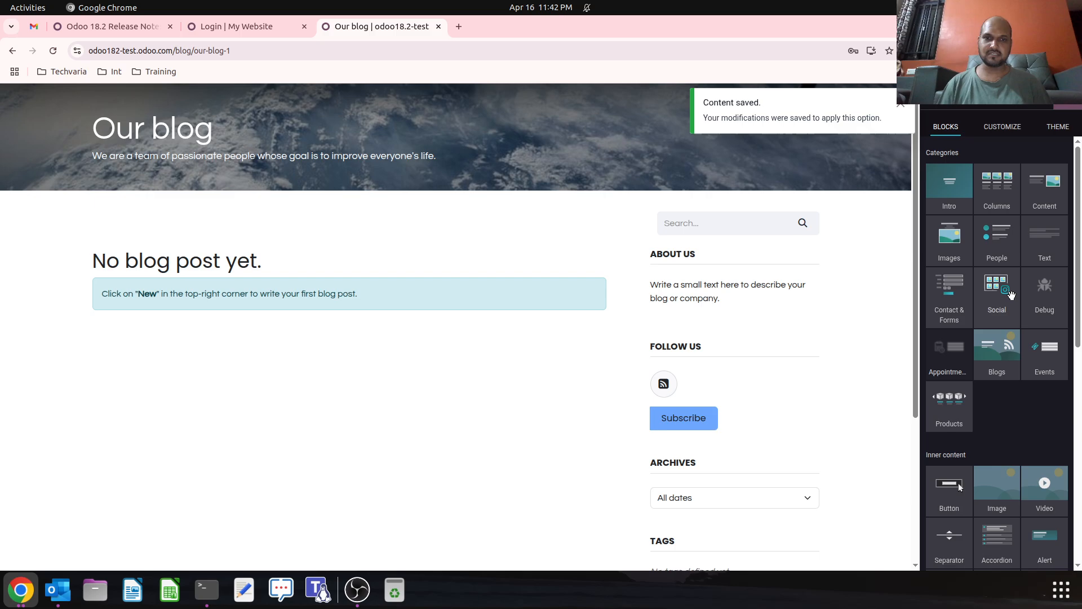
scroll(down, 3)
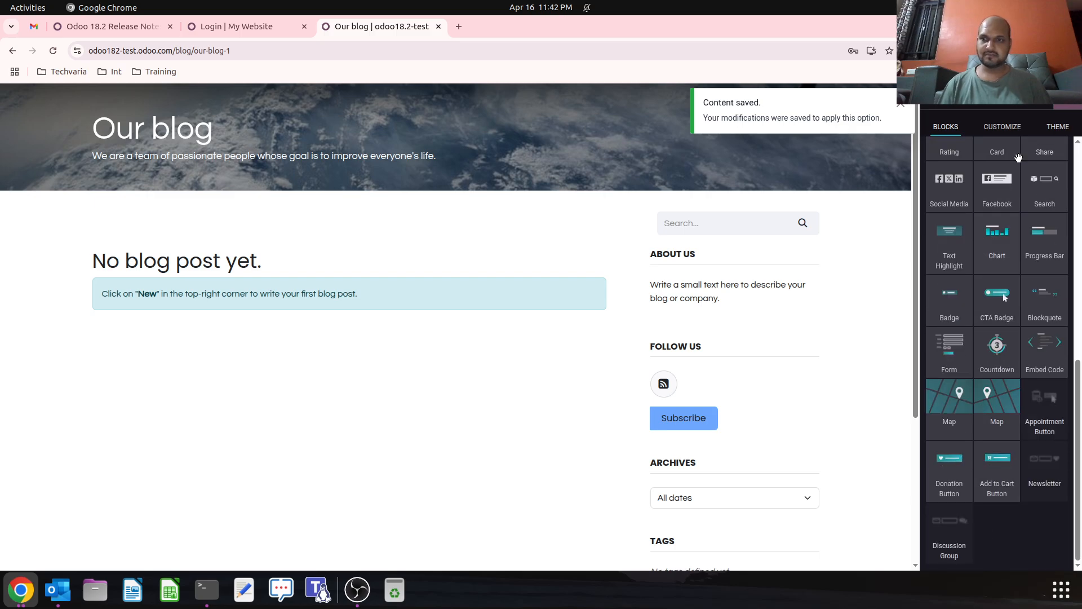
click(1056, 126)
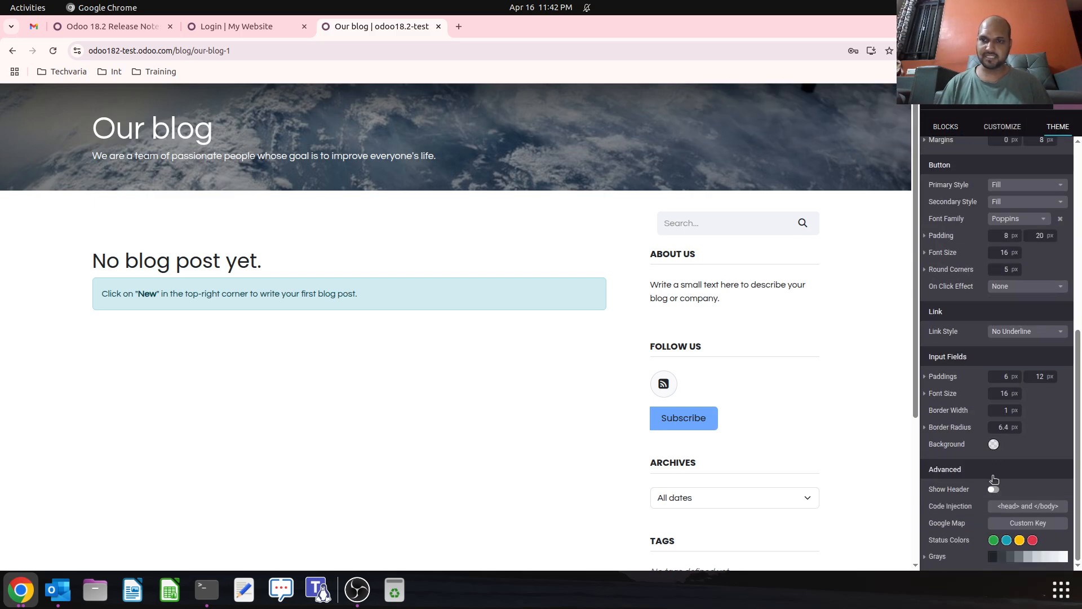
click(994, 489)
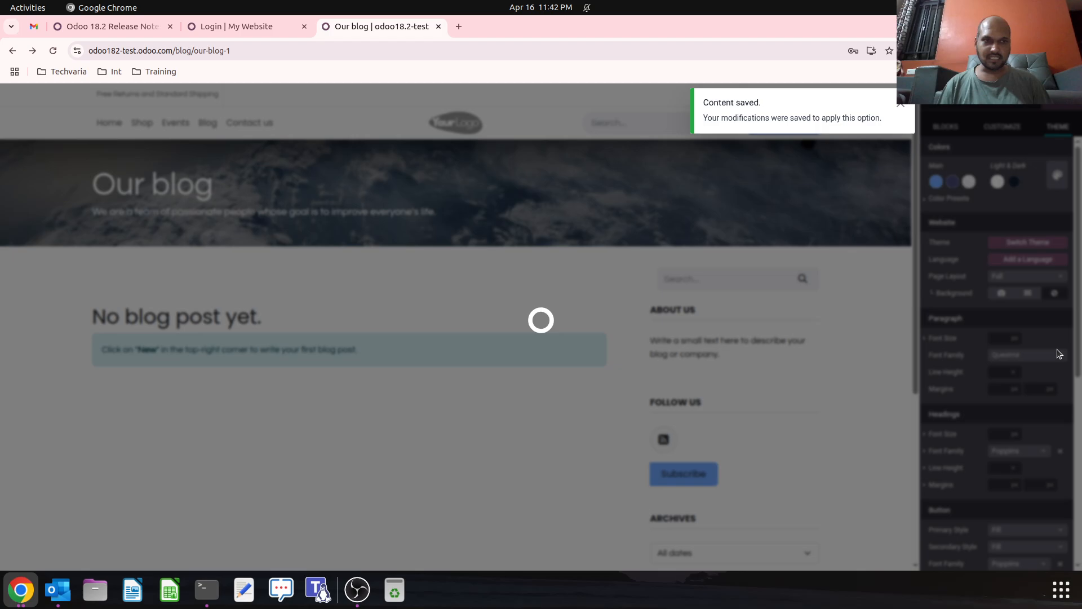
click(944, 126)
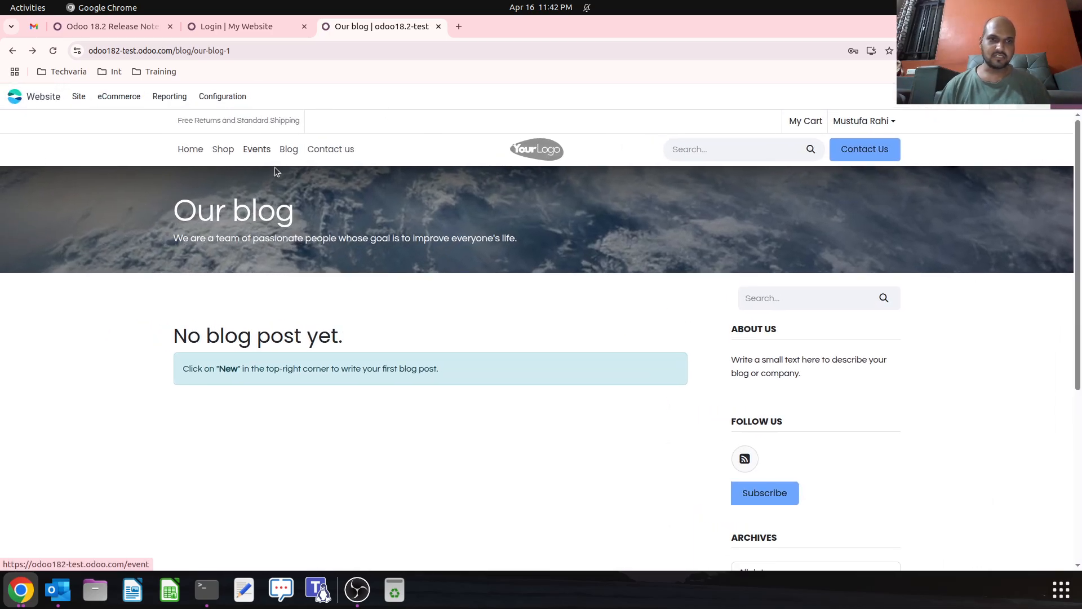
Go to the Events page, check the release notes on hiding headers, then return.
click(256, 149)
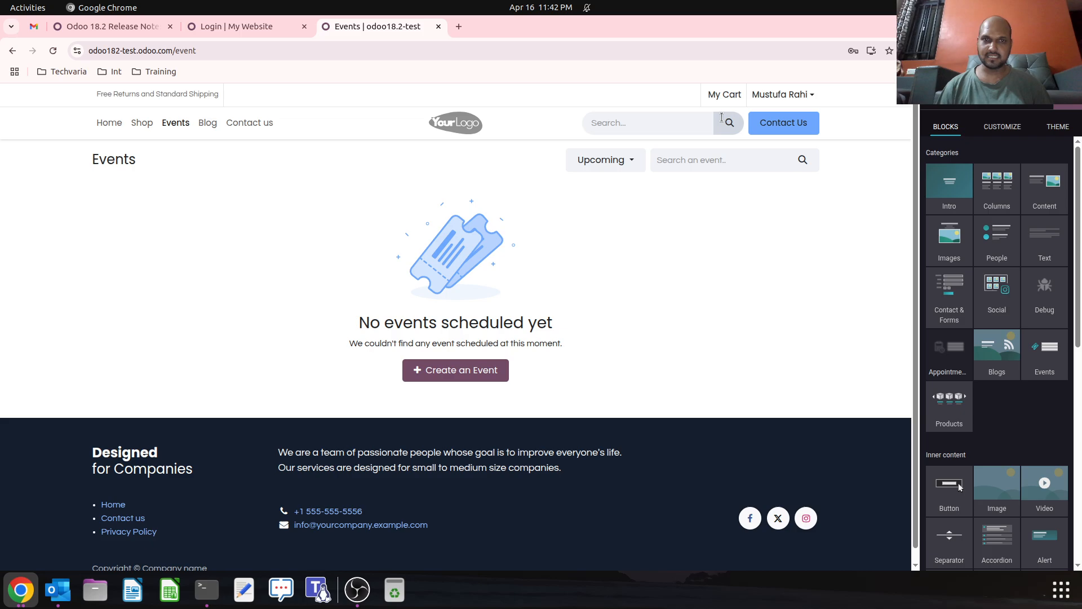
click(107, 26)
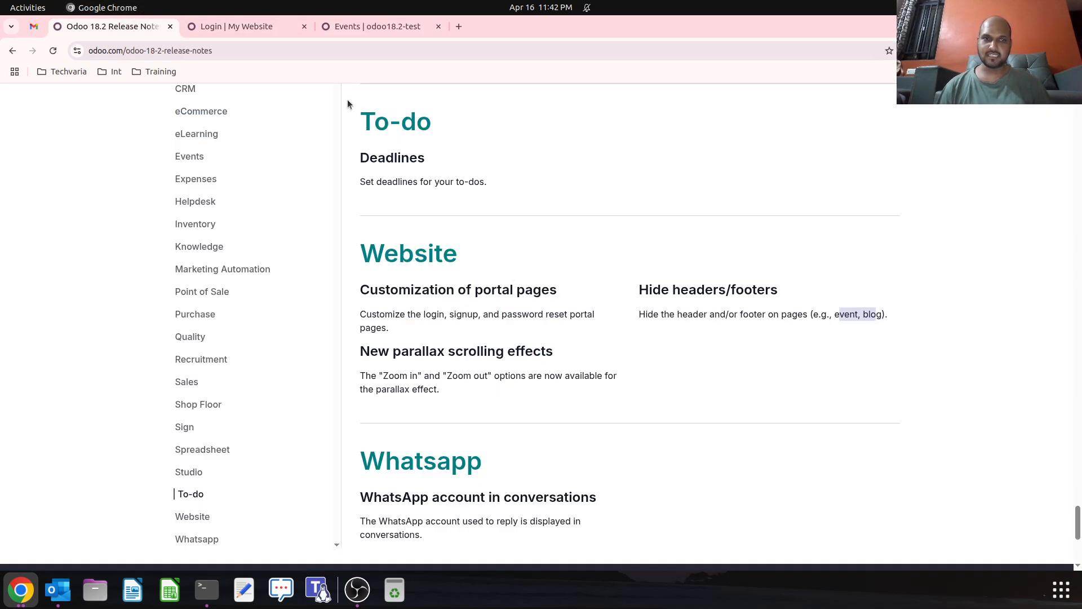
click(376, 26)
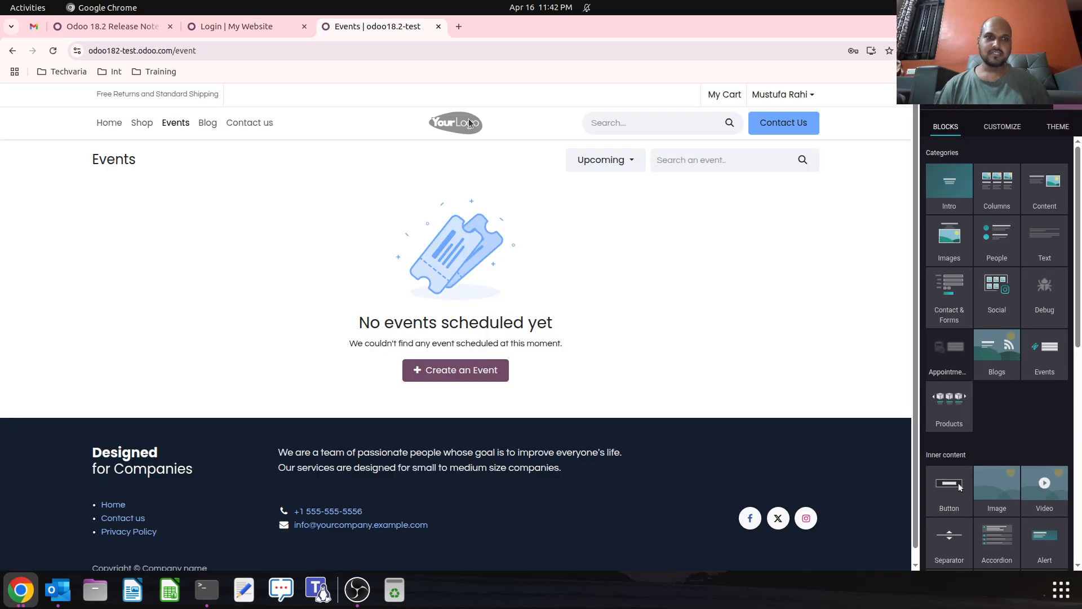
scroll(down, 3)
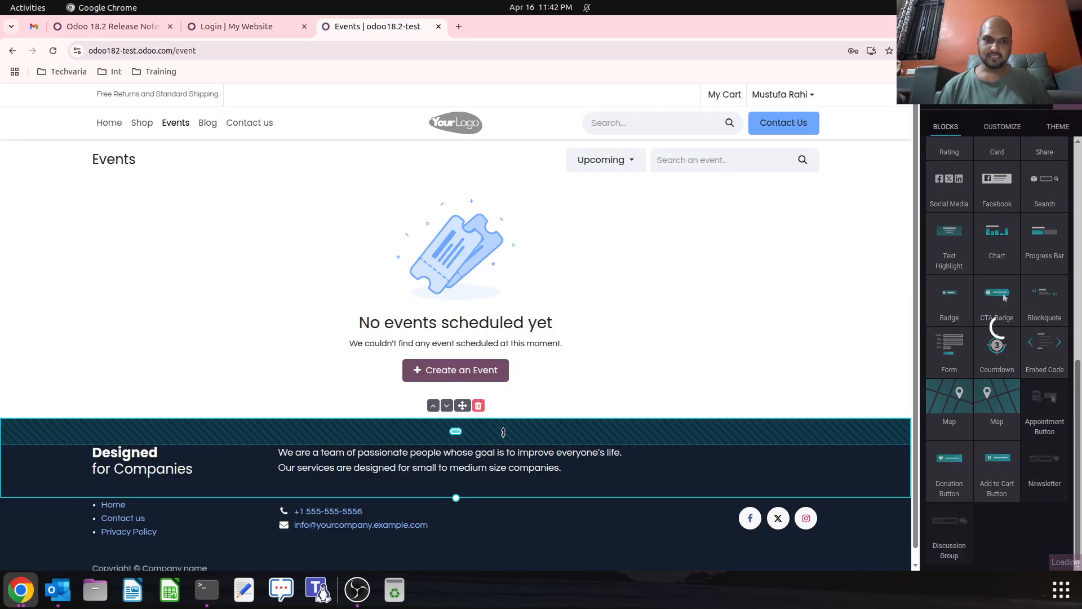
click(1002, 126)
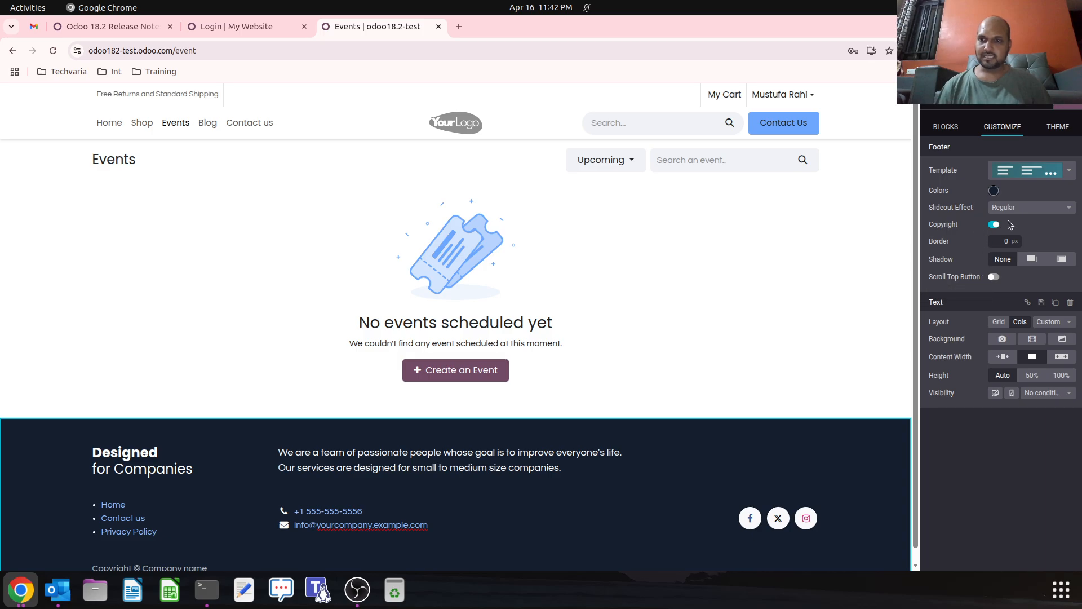
mouse_move(1009, 211)
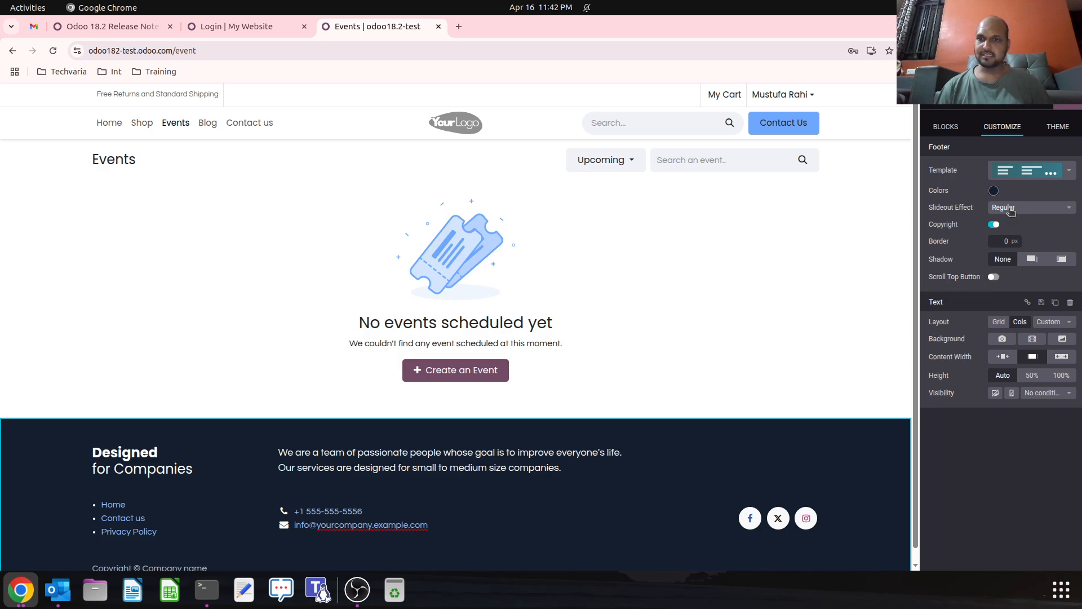
click(1028, 207)
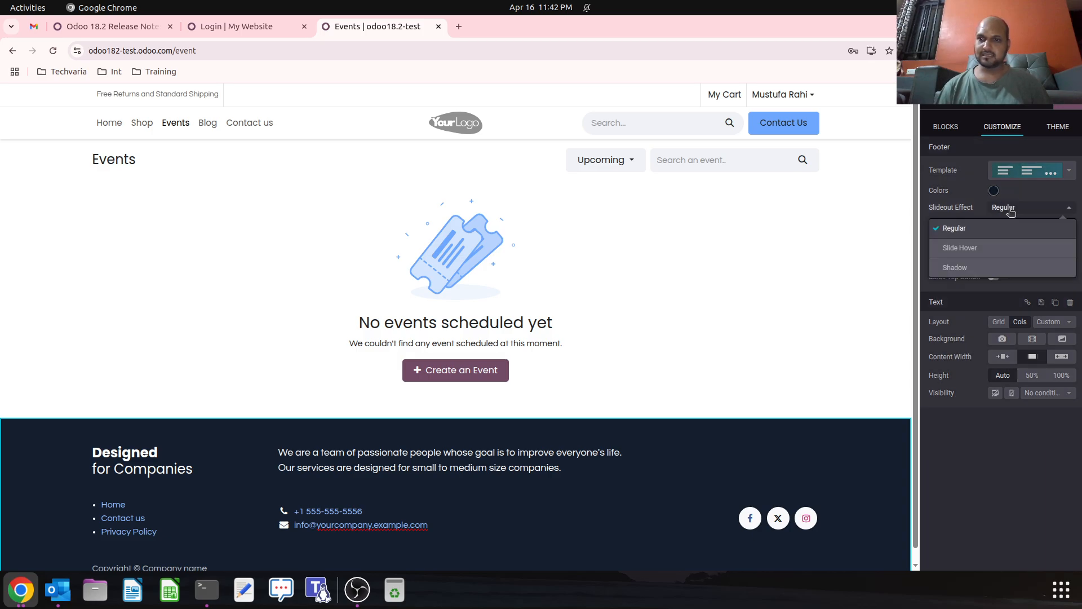
click(954, 228)
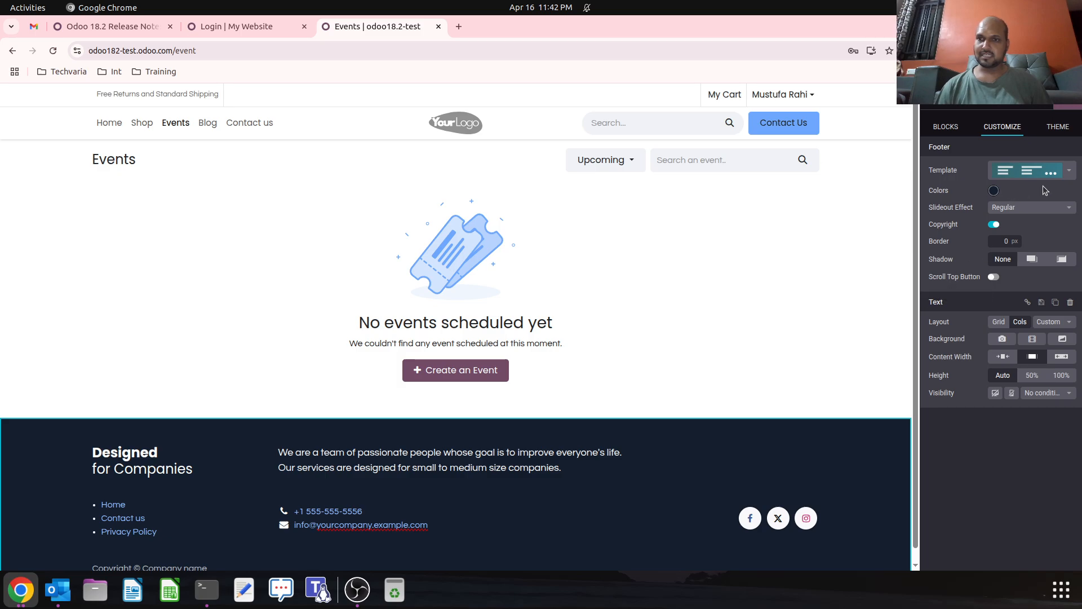
click(455, 458)
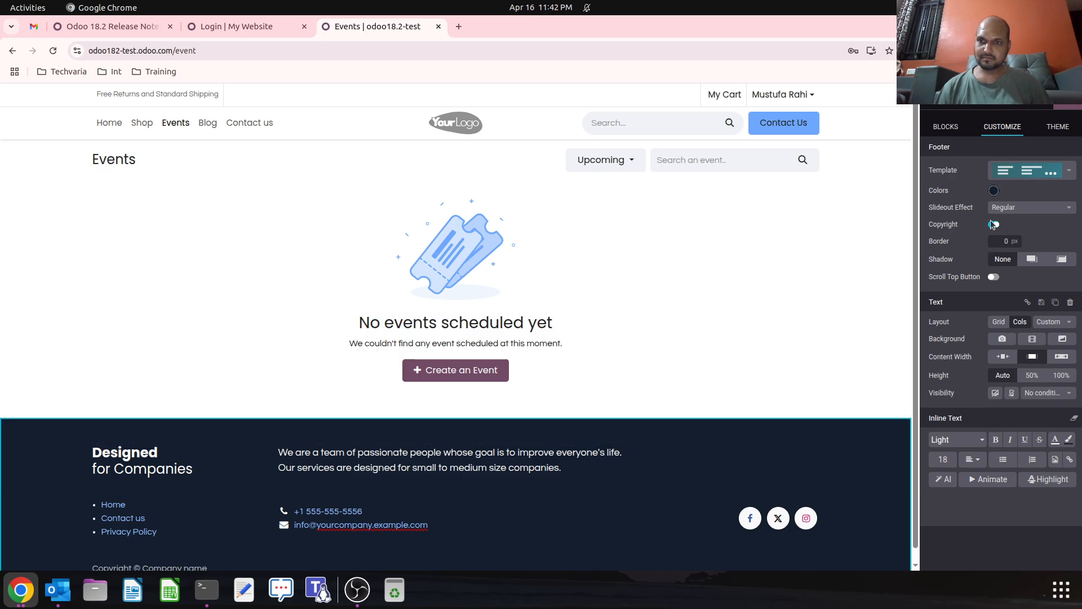
click(945, 126)
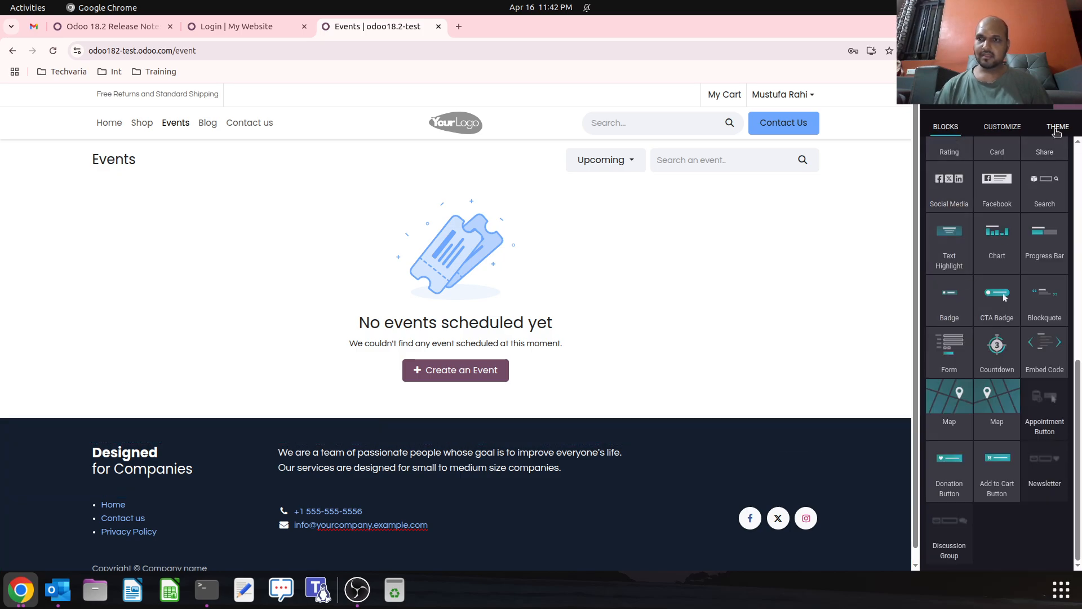
Scroll through the theme-wide options toward the Advanced header settings.
click(1057, 126)
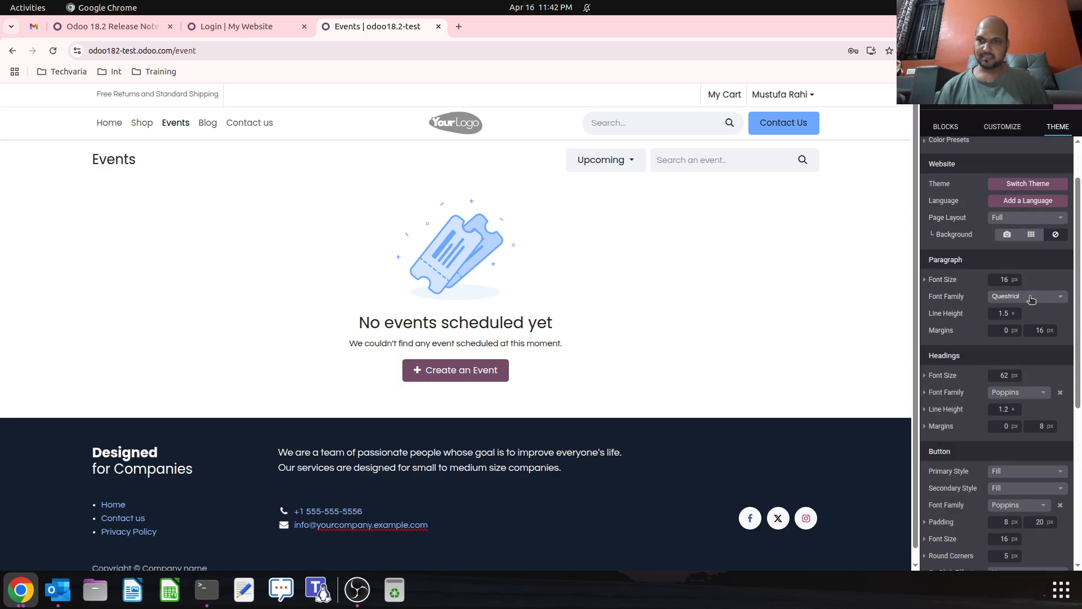
scroll(down, 3)
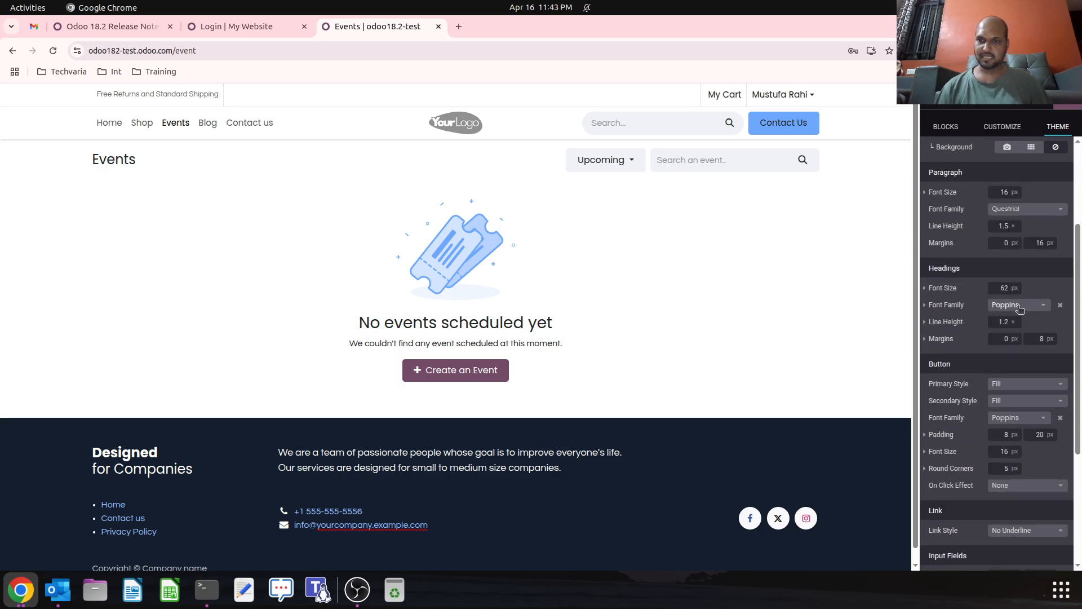
mouse_move(978, 343)
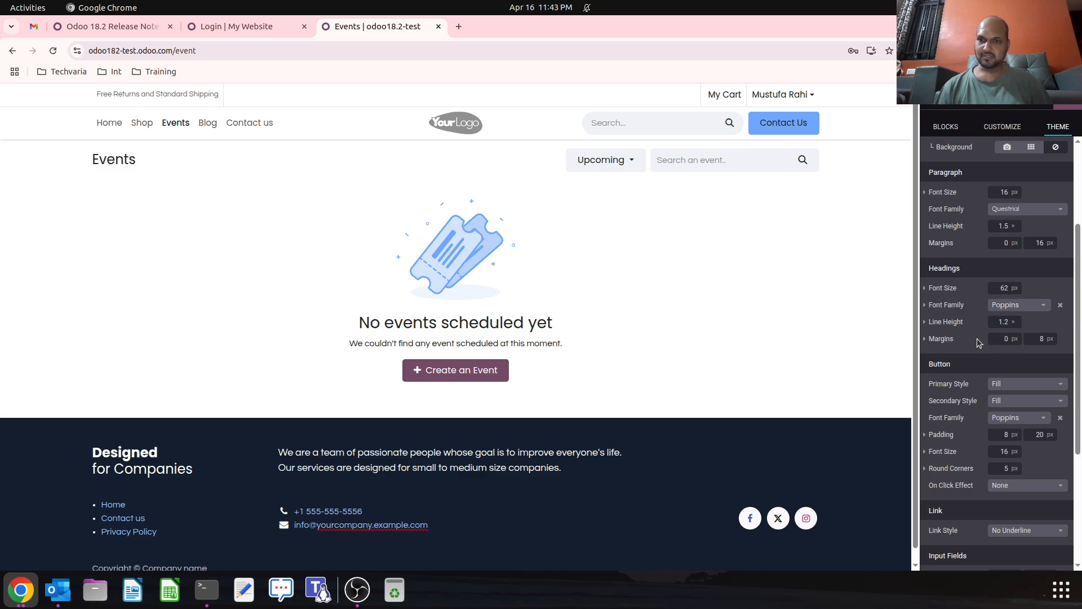
scroll(down, 3)
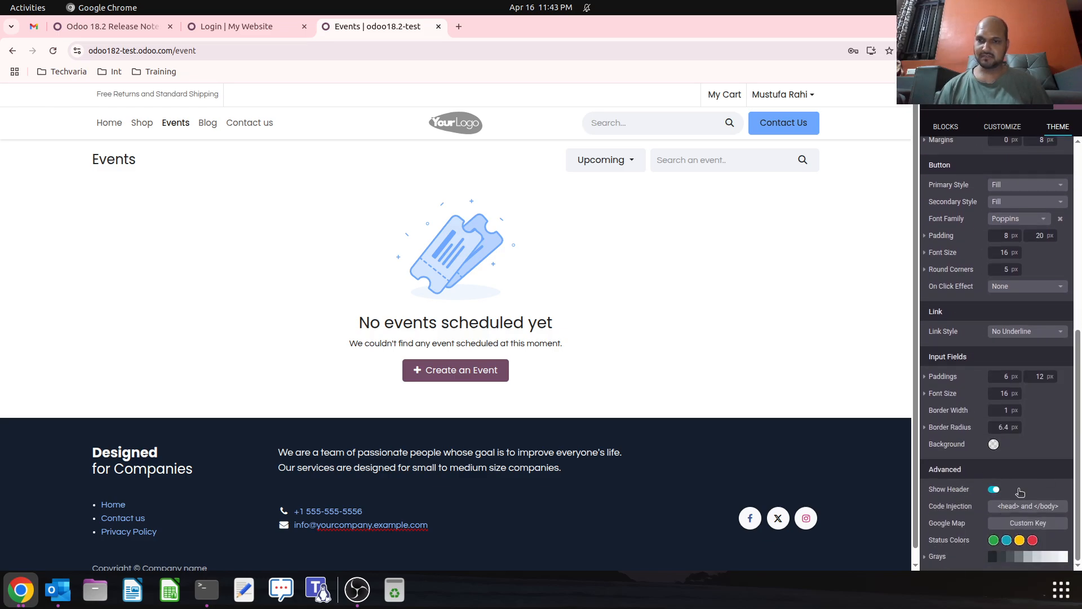
mouse_move(925, 553)
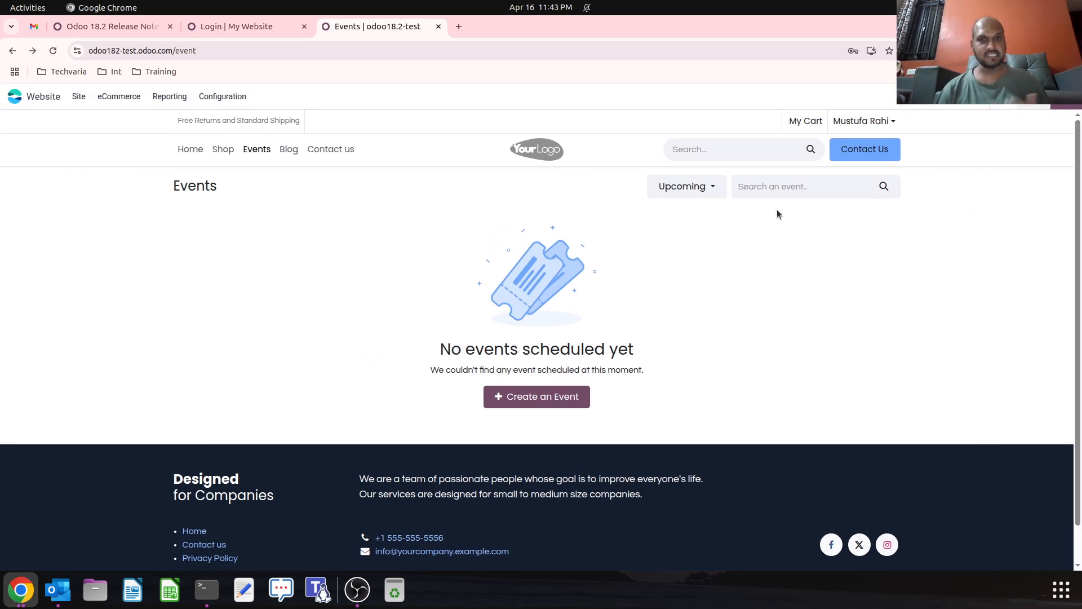
mouse_move(506, 204)
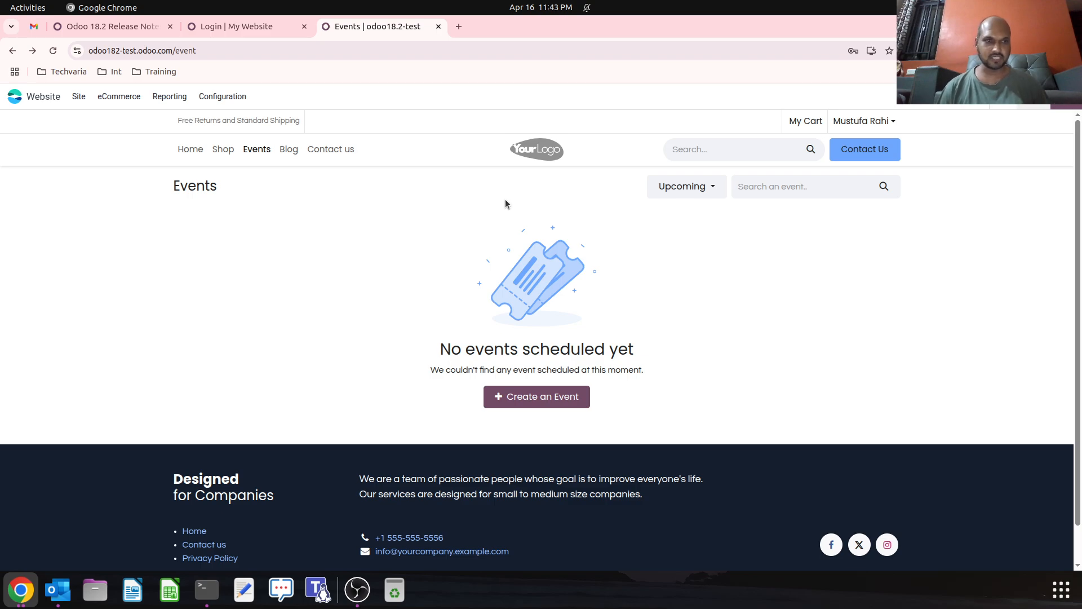
Open the website's login page and scroll to the Instagram and Search blocks.
click(162, 50)
text(web/logi)
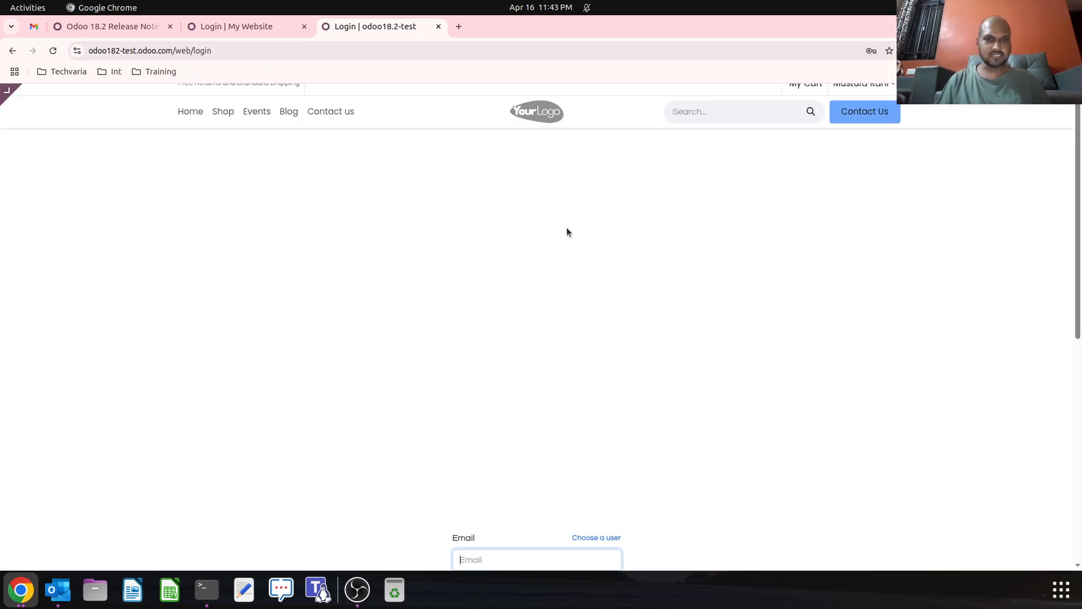
scroll(down, 3)
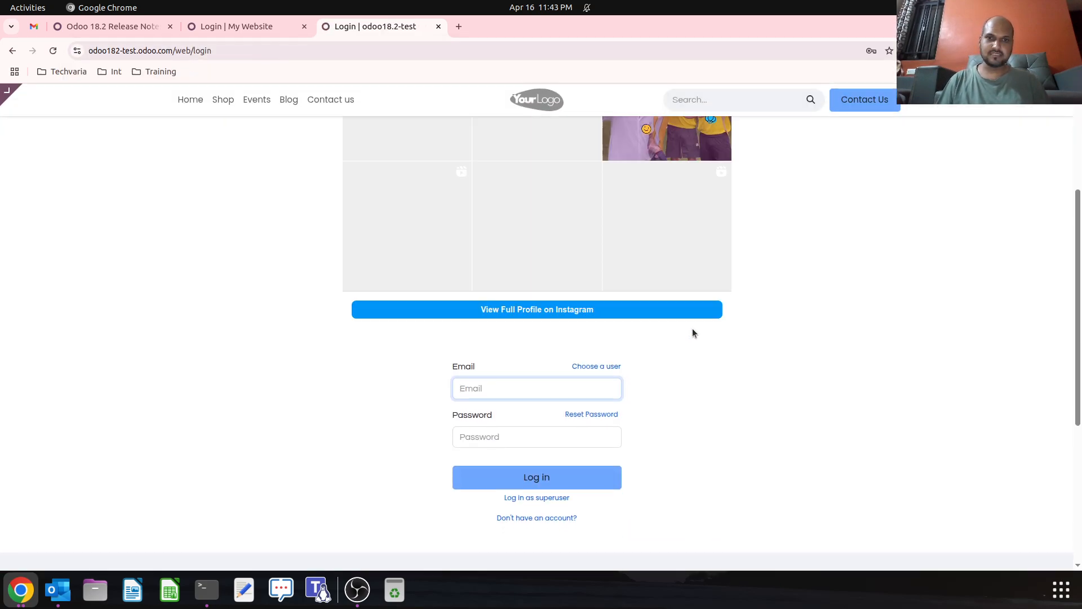
scroll(down, 3)
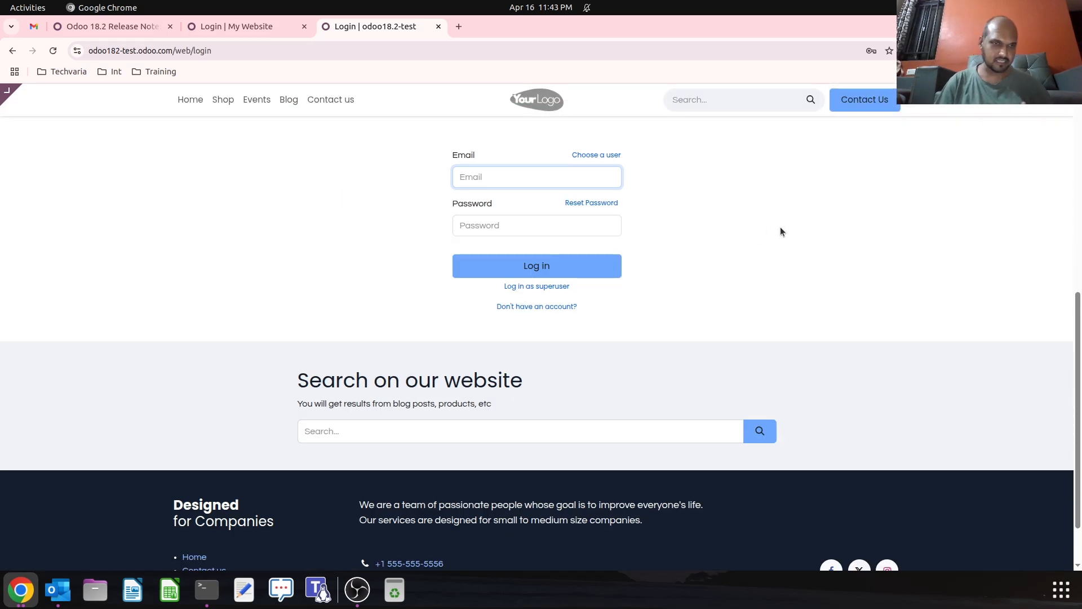
click(536, 177)
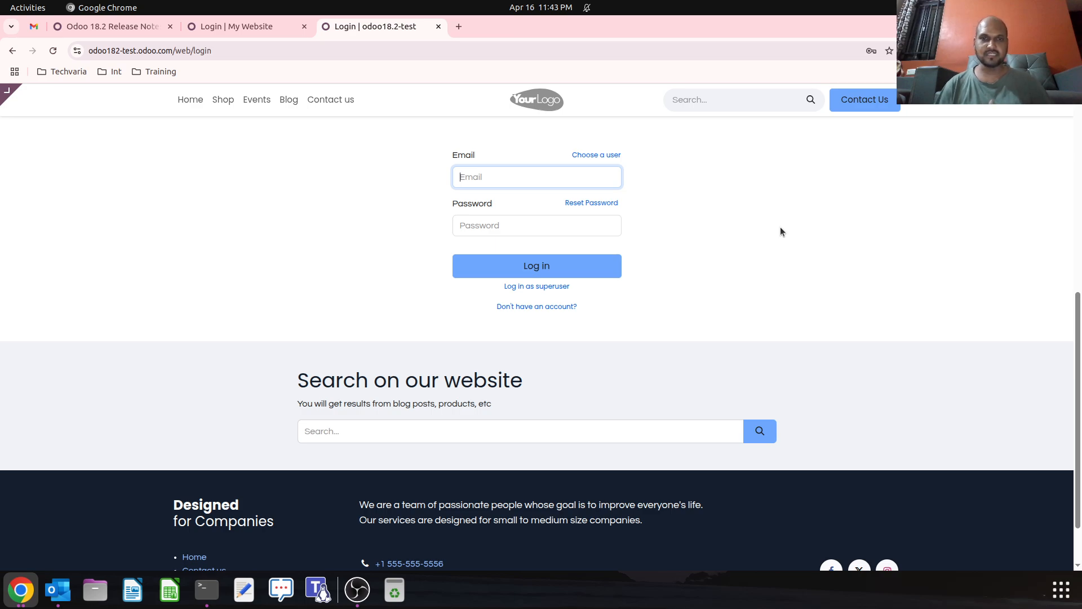